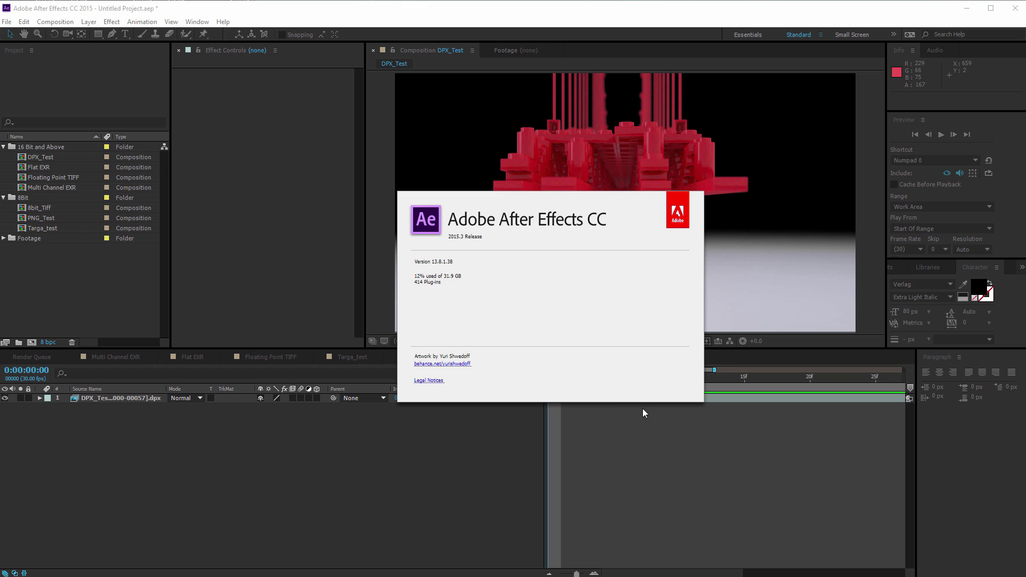
{"action": "mouse_move", "coordinate": [412, 450]}
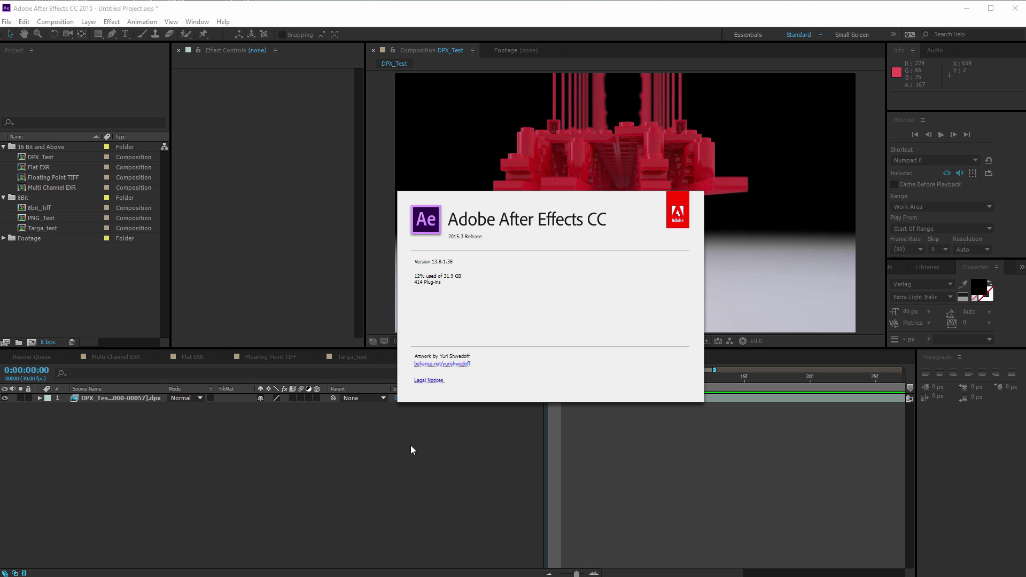
{"action": "mouse_move", "coordinate": [421, 457]}
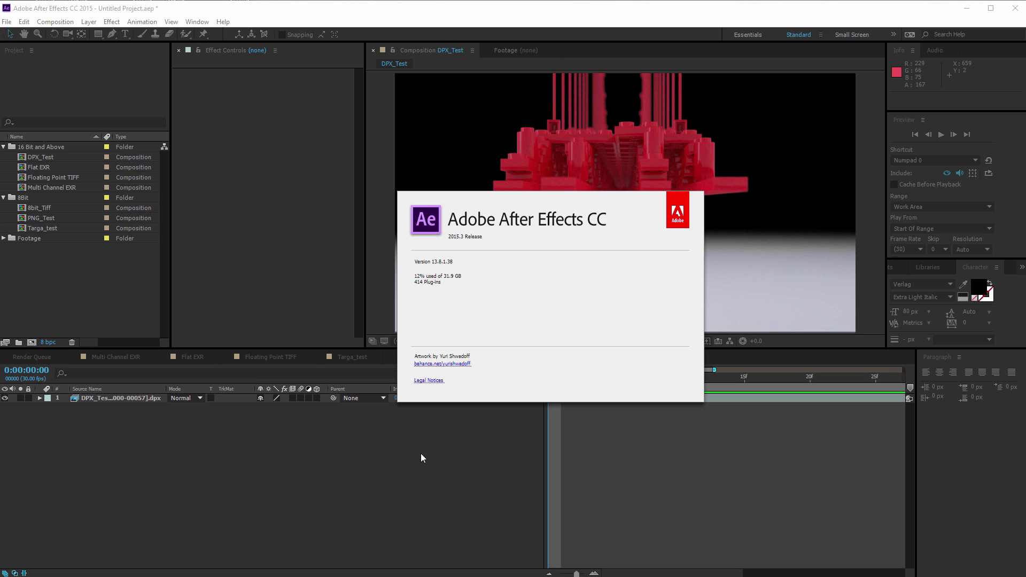
{"action": "mouse_move", "coordinate": [397, 435]}
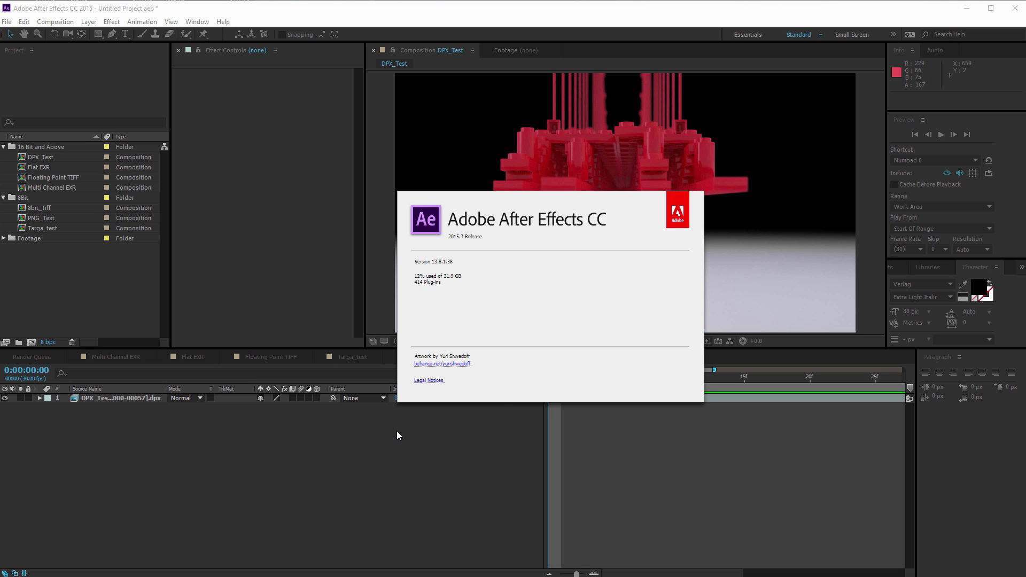
{"action": "mouse_move", "coordinate": [388, 387]}
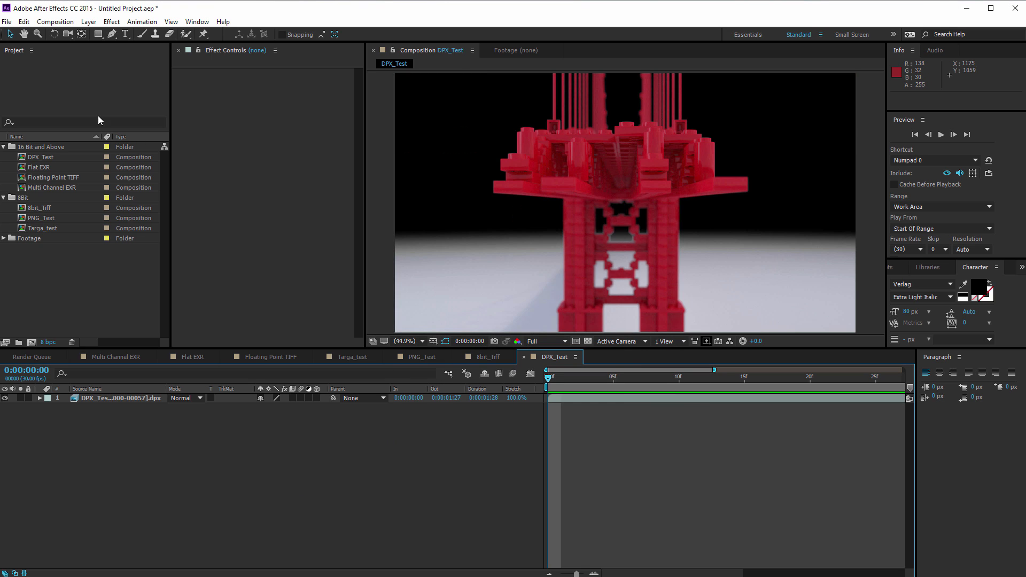
{"action": "mouse_move", "coordinate": [186, 237]}
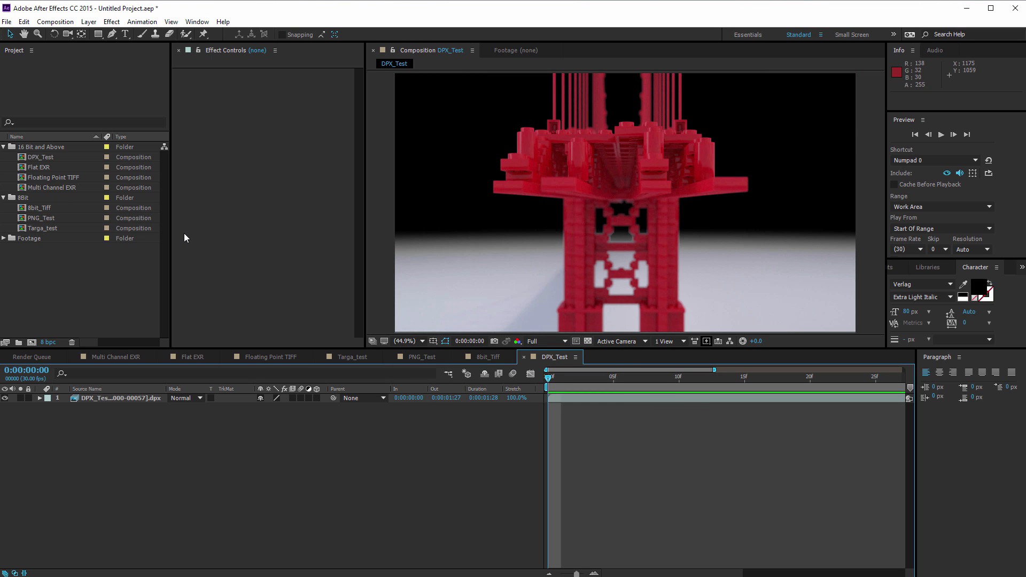
{"action": "mouse_move", "coordinate": [88, 205]}
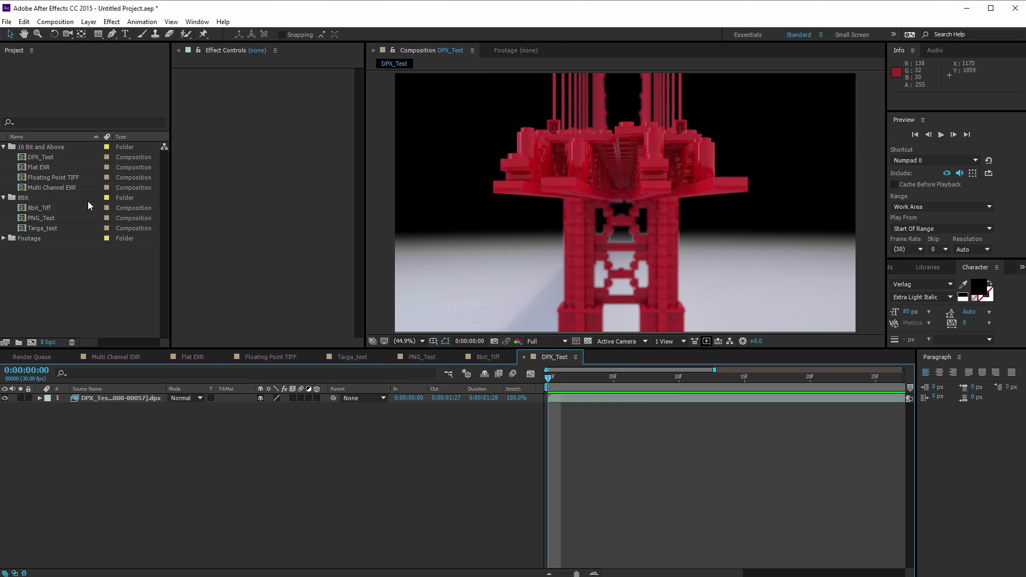
Open the Multi Channel EXR composition from the Project panel.
{"action": "double_click", "coordinate": [53, 187]}
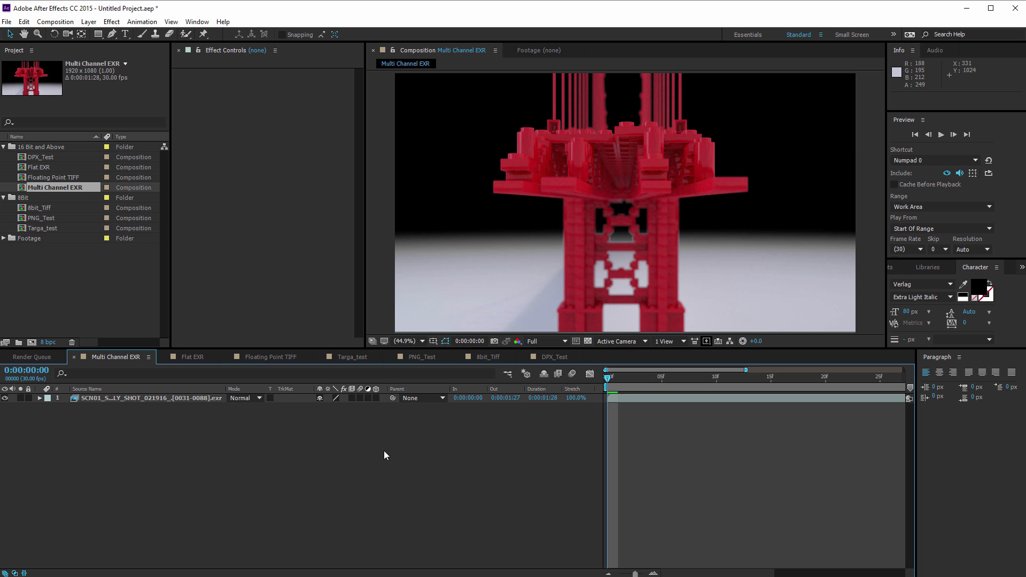
{"action": "mouse_move", "coordinate": [70, 195]}
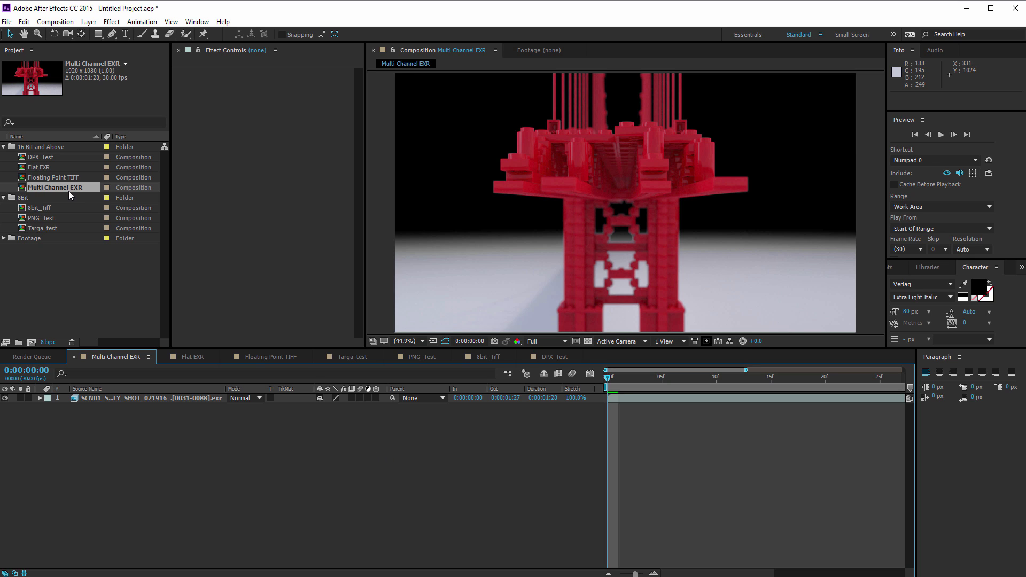
{"action": "mouse_move", "coordinate": [108, 191]}
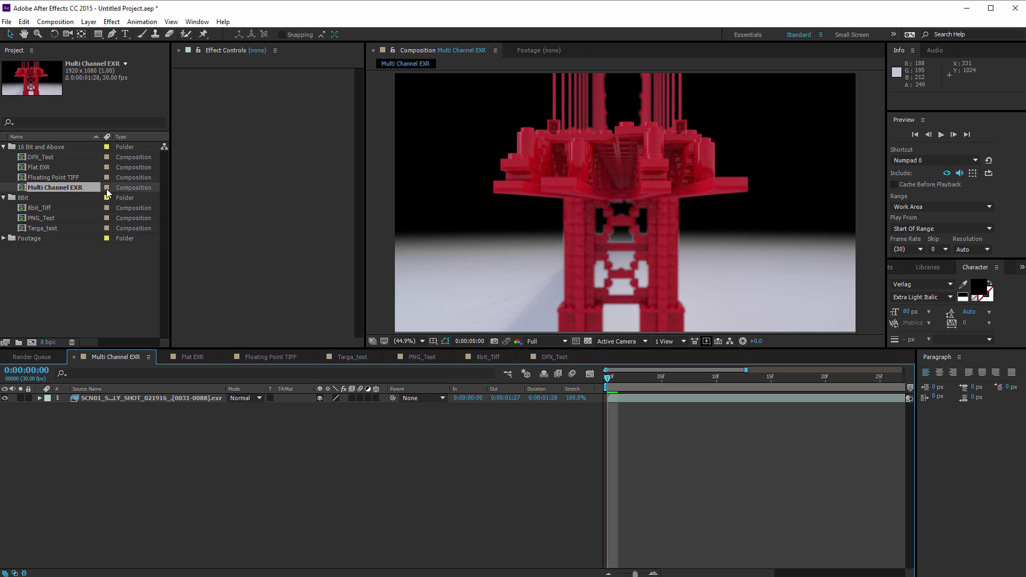
{"action": "mouse_move", "coordinate": [62, 190]}
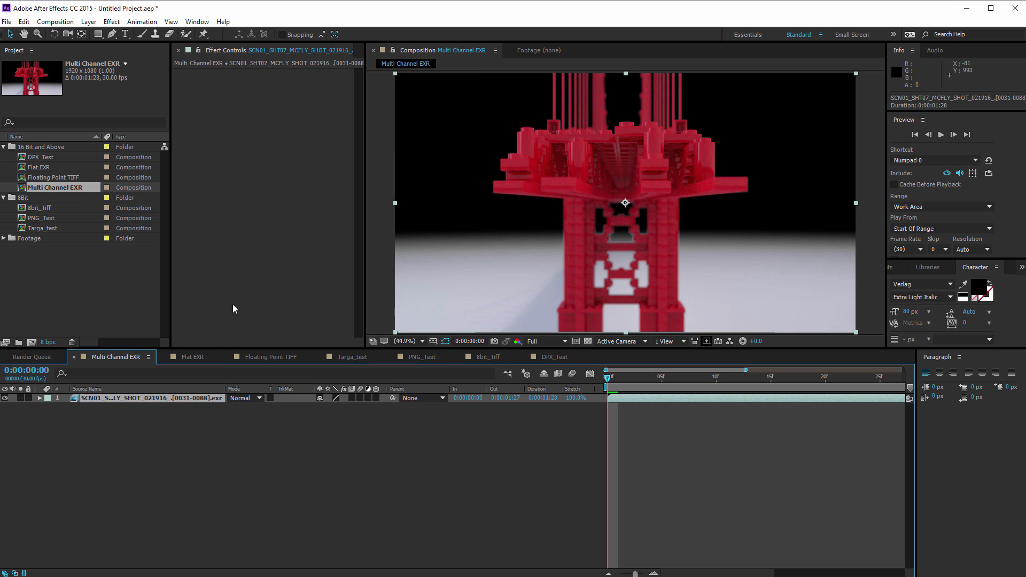
{"action": "mouse_move", "coordinate": [276, 135]}
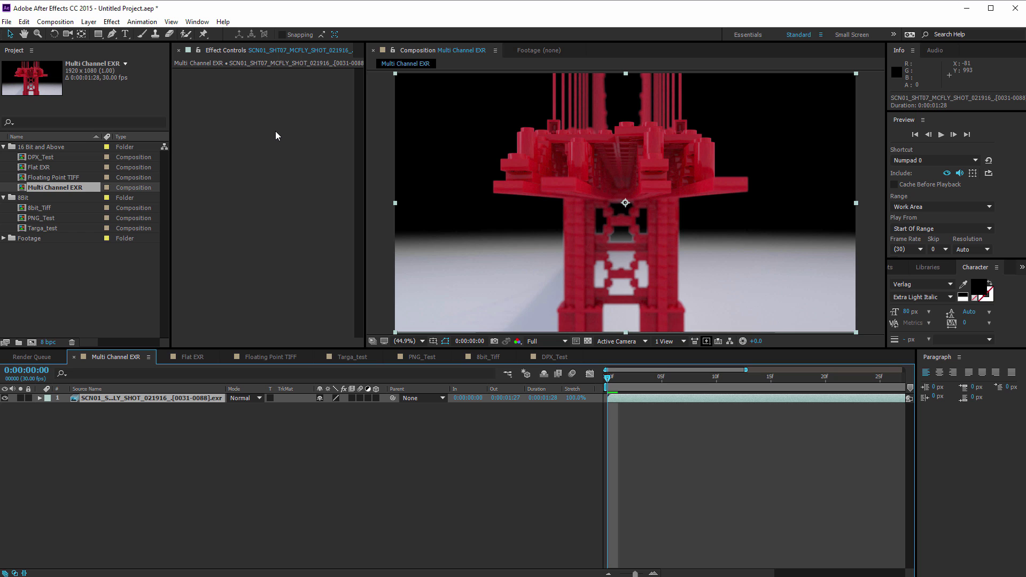
{"action": "mouse_move", "coordinate": [357, 444]}
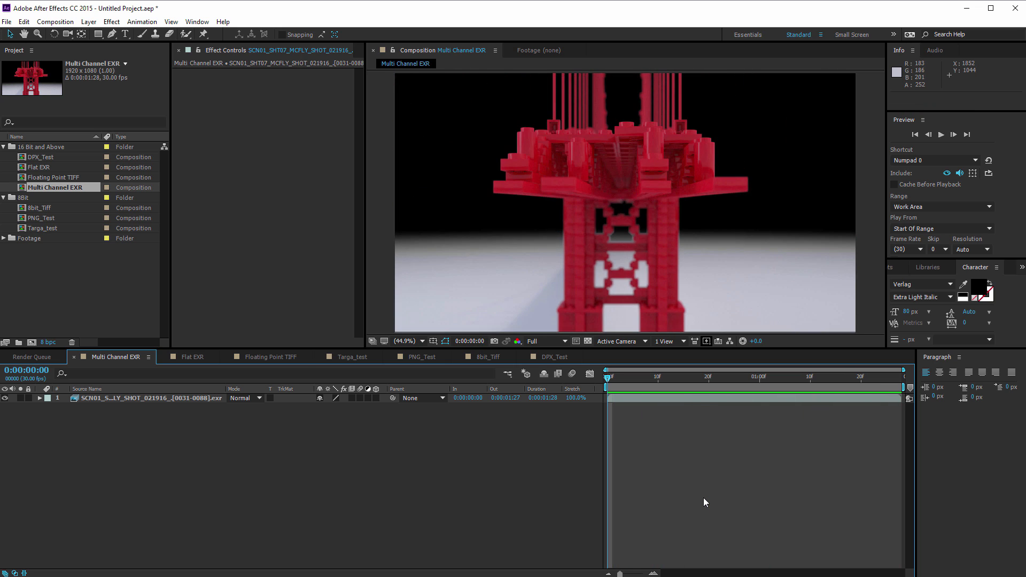
{"action": "mouse_move", "coordinate": [249, 109]}
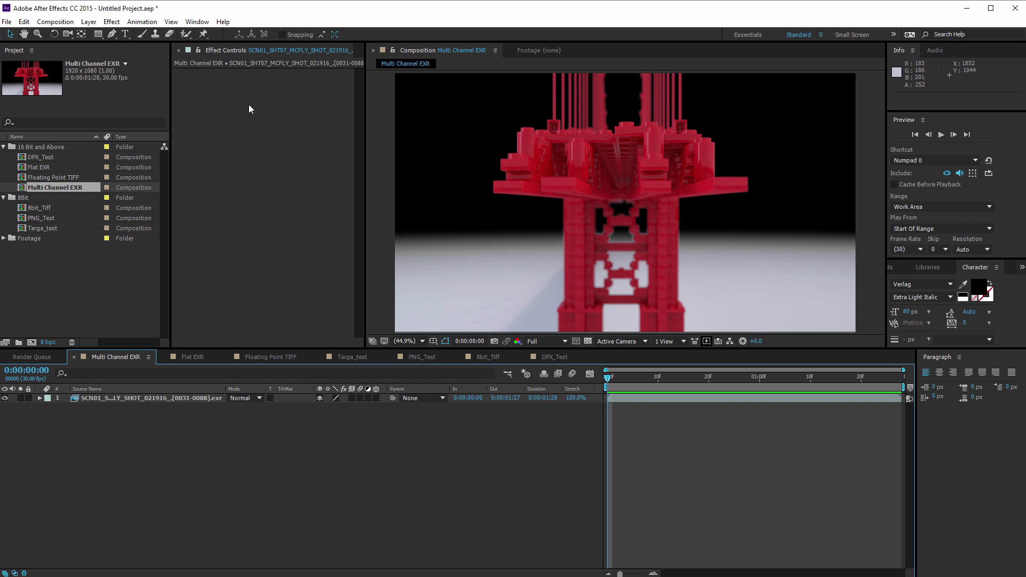
{"action": "mouse_move", "coordinate": [267, 166]}
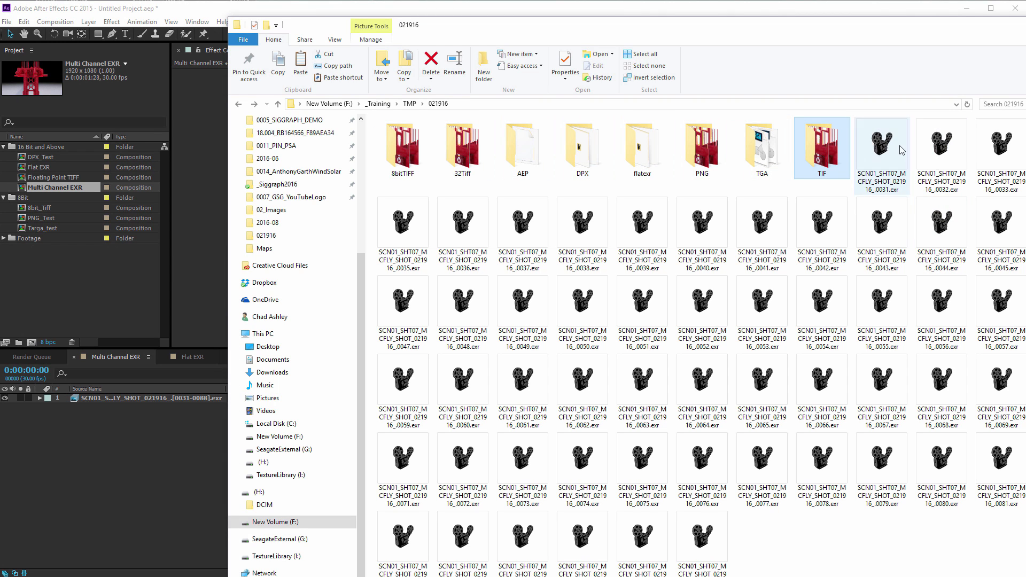
{"action": "left_click", "coordinate": [881, 148]}
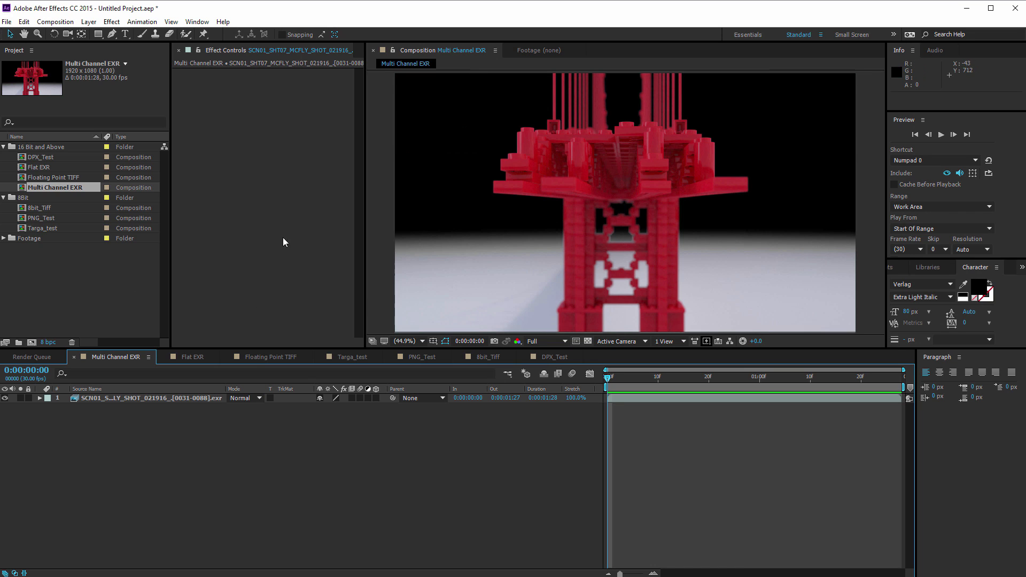
{"action": "mouse_move", "coordinate": [638, 186]}
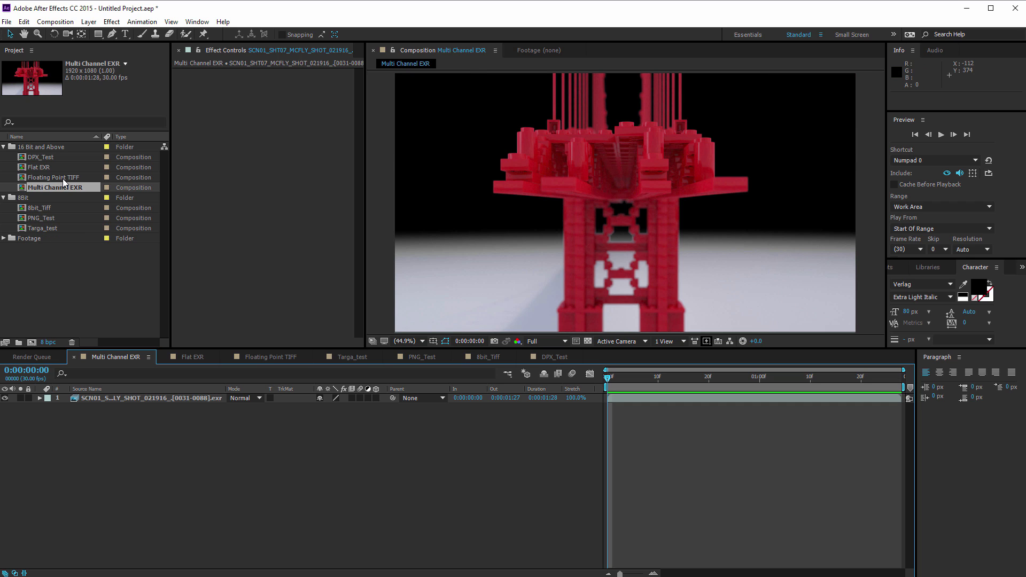
{"action": "mouse_move", "coordinate": [41, 169]}
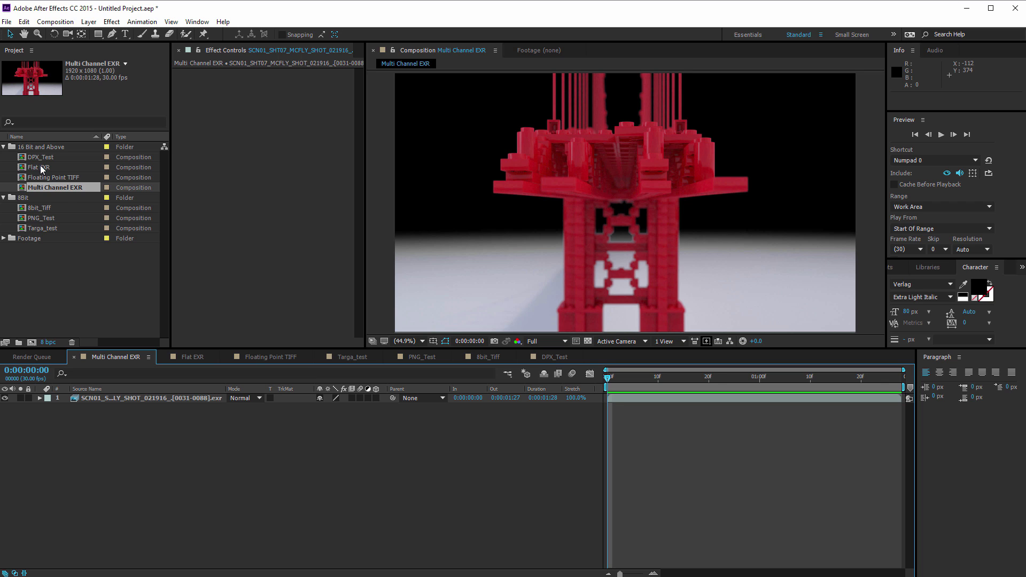
Open Flat EXR, then purge all memory and the 3.0 GB disk cache.
{"action": "double_click", "coordinate": [40, 167]}
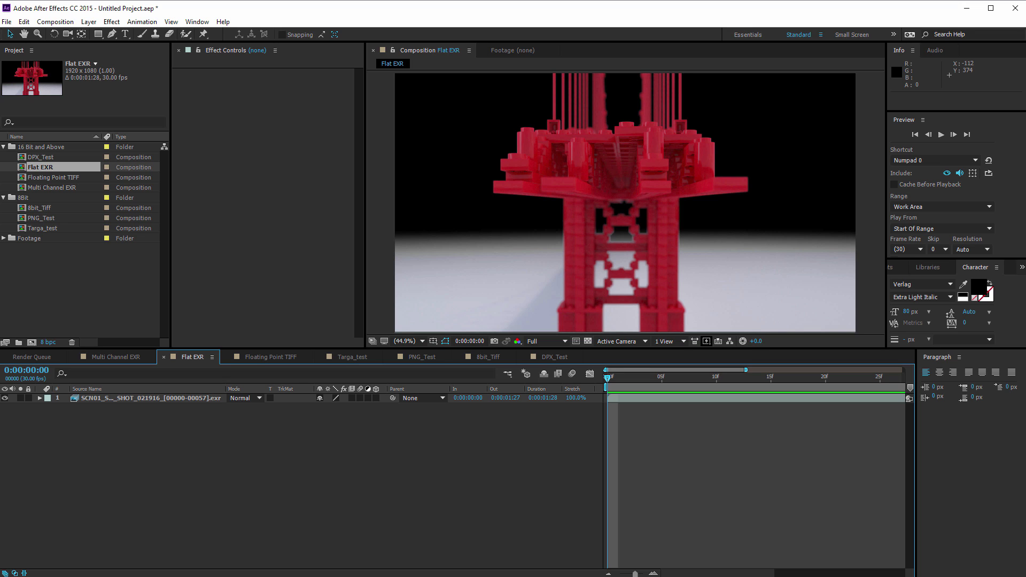
{"action": "left_click", "coordinate": [55, 21]}
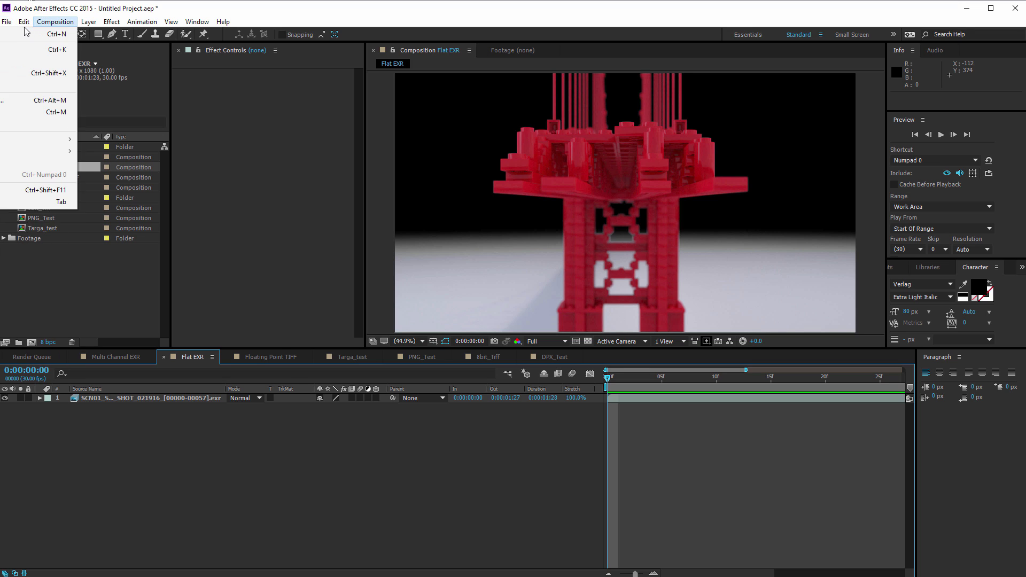
{"action": "left_click", "coordinate": [23, 21]}
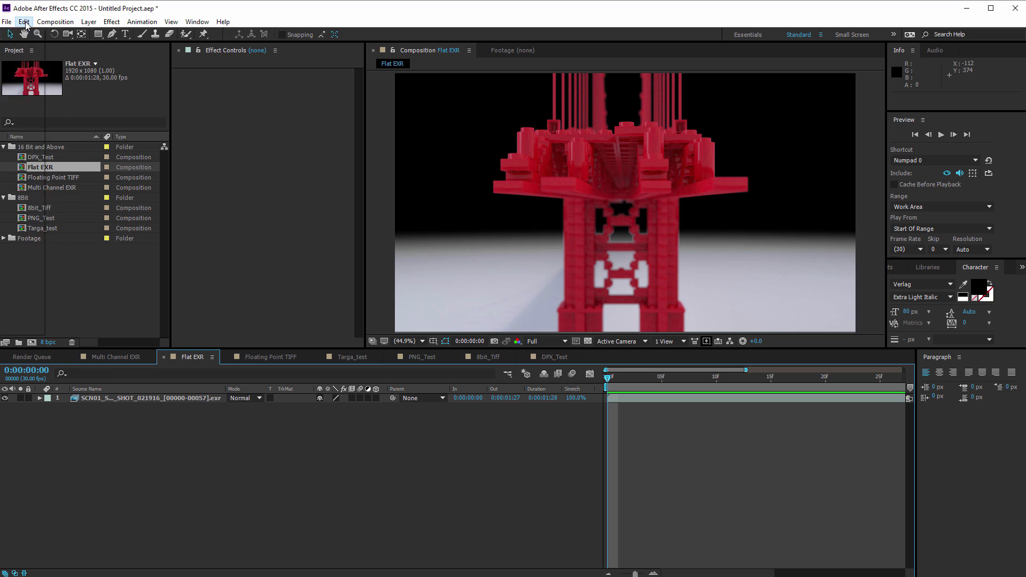
{"action": "left_click", "coordinate": [24, 22]}
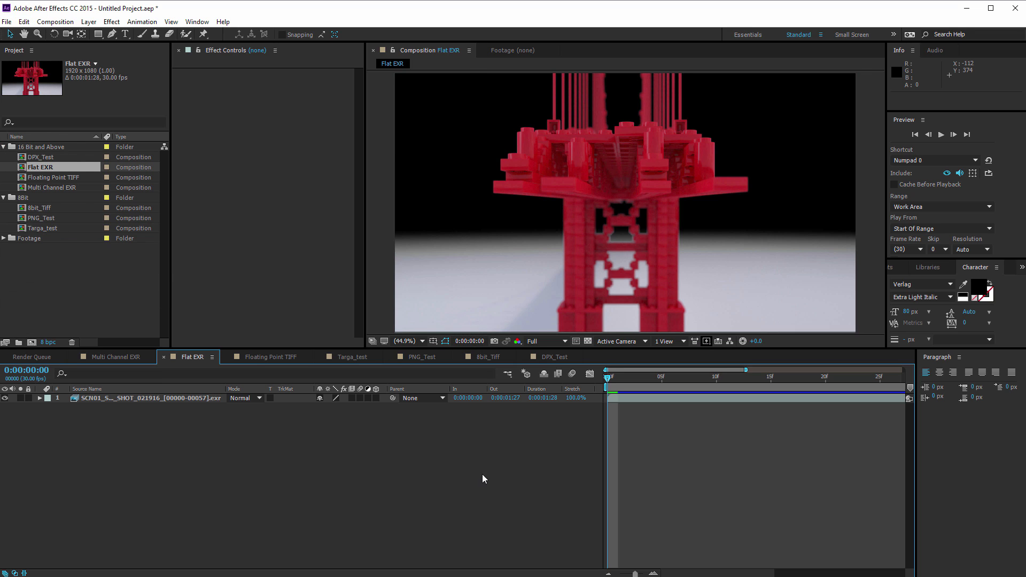
{"action": "mouse_move", "coordinate": [502, 452]}
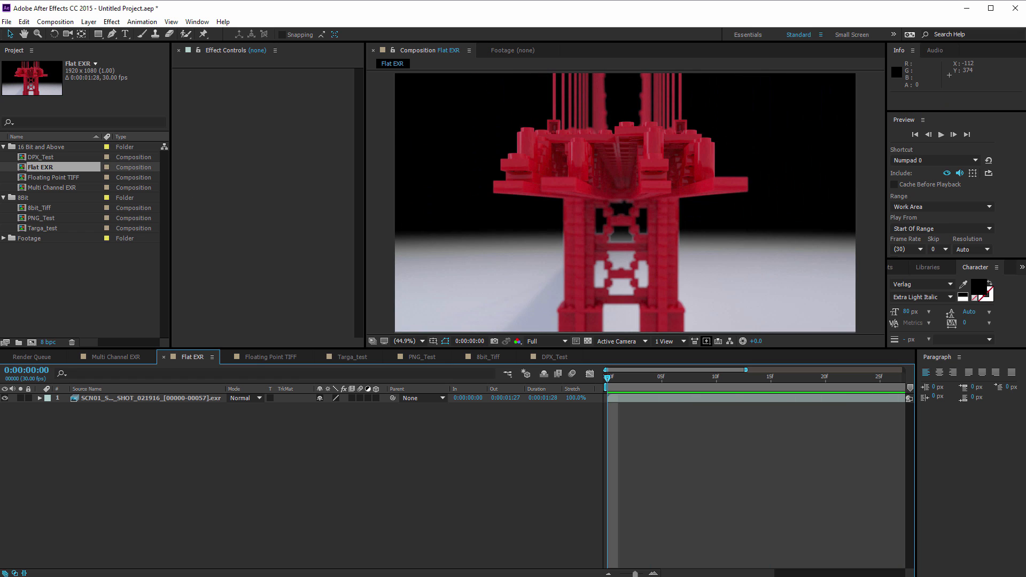
{"action": "left_click", "coordinate": [24, 21]}
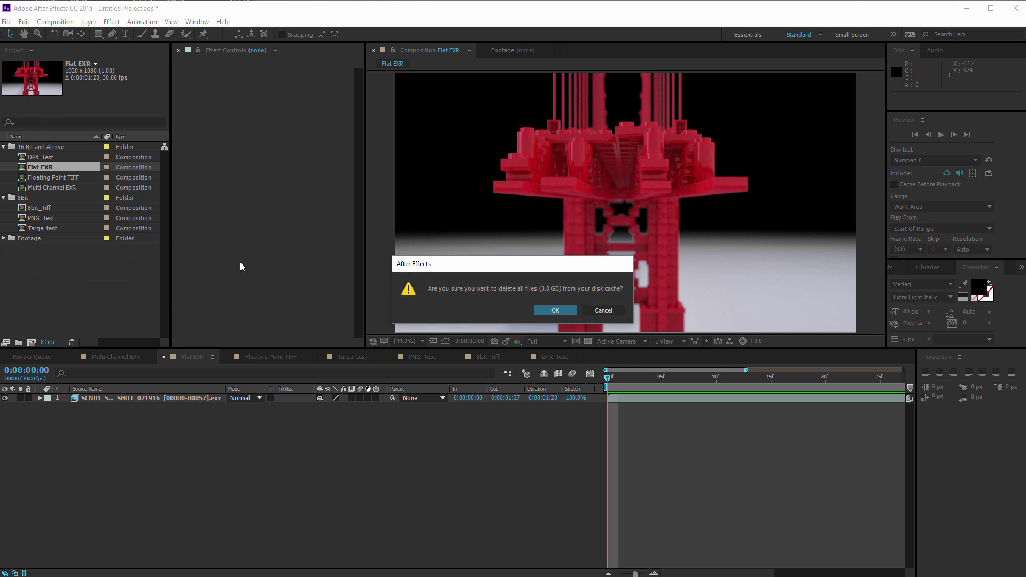
{"action": "left_click", "coordinate": [554, 310]}
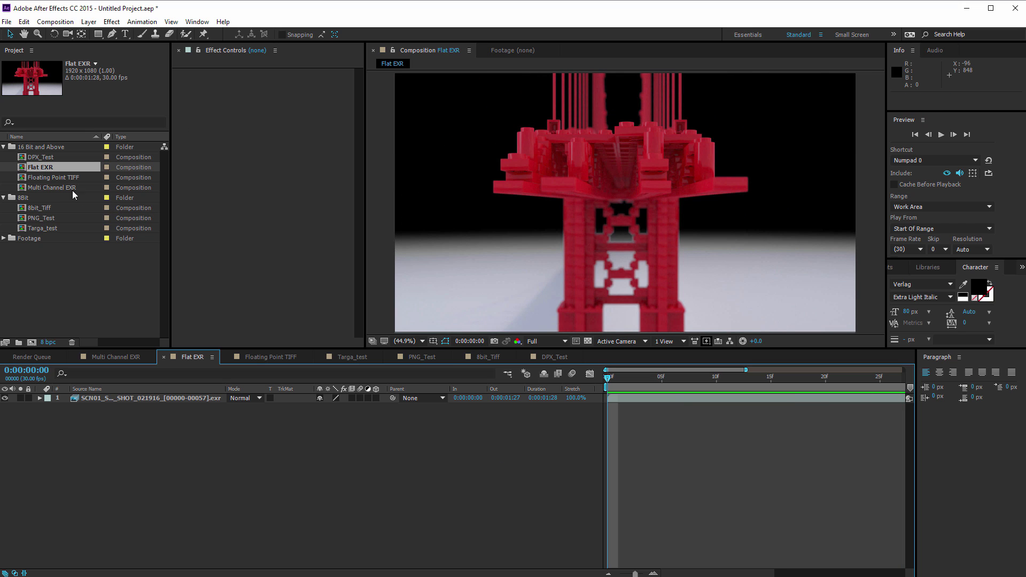
Open Floating Point TIFF and purge all memory and its 904 MB disk cache.
{"action": "double_click", "coordinate": [55, 178]}
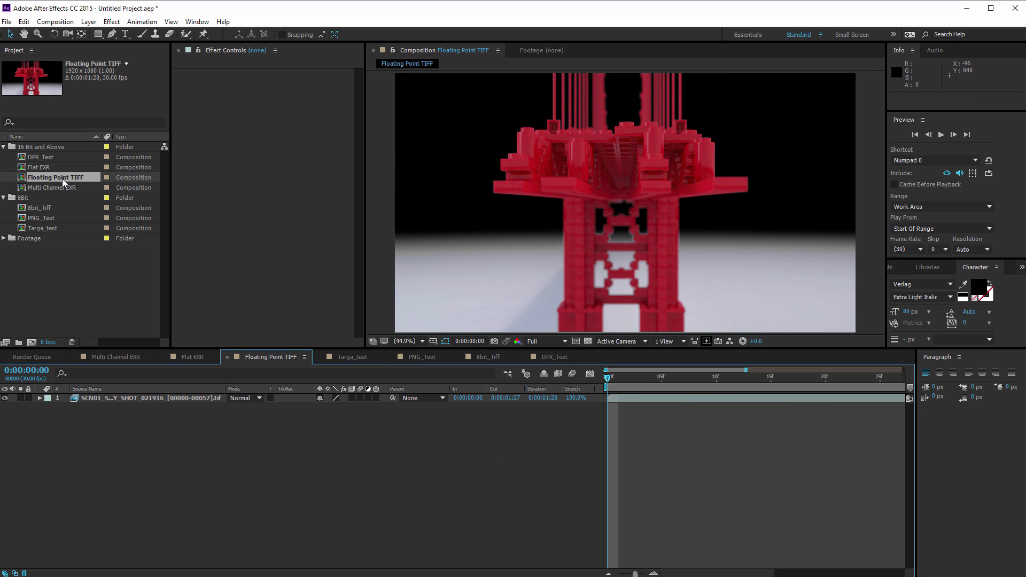
{"action": "left_click", "coordinate": [6, 21]}
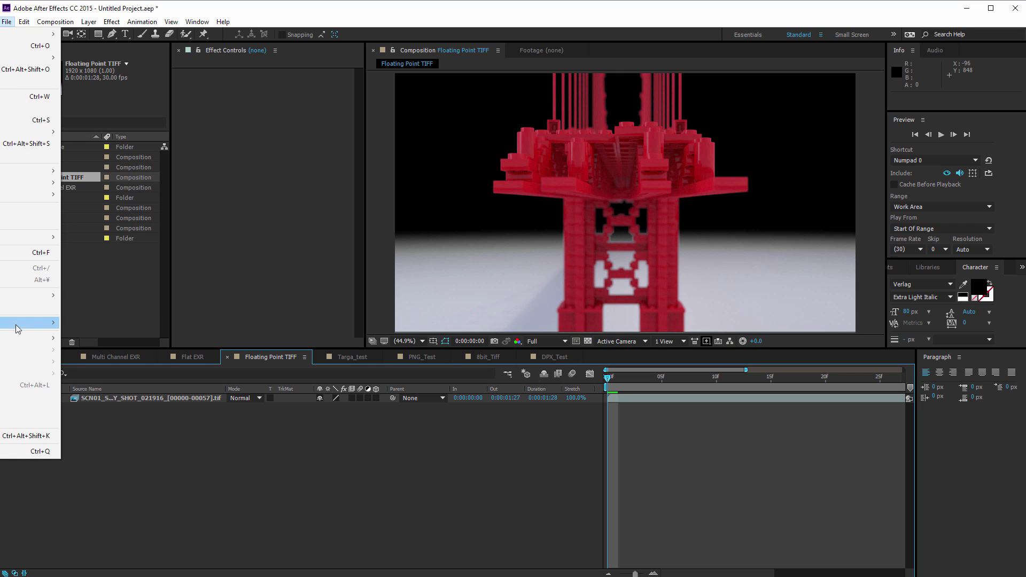
{"action": "left_click", "coordinate": [24, 21]}
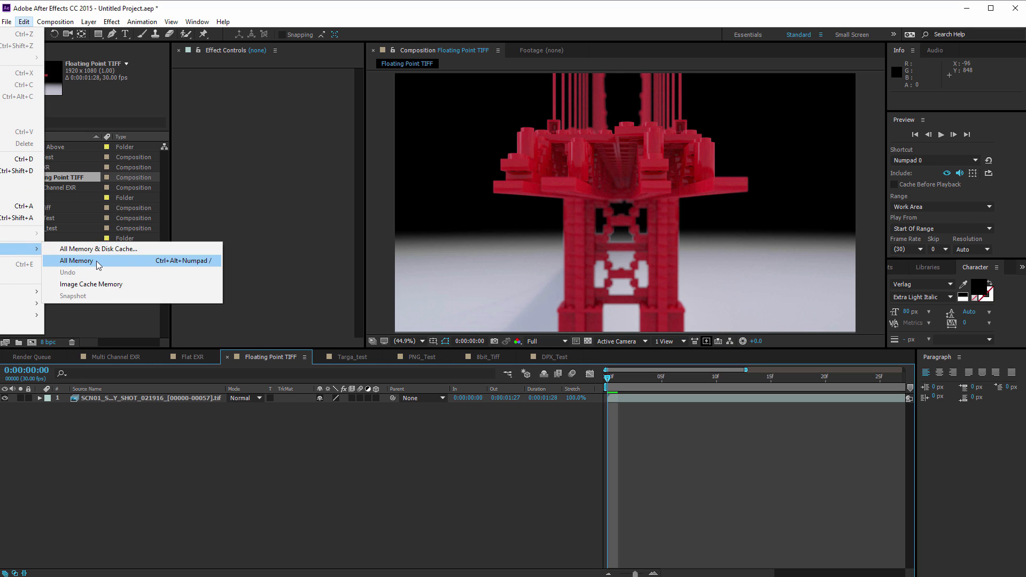
{"action": "left_click", "coordinate": [56, 21]}
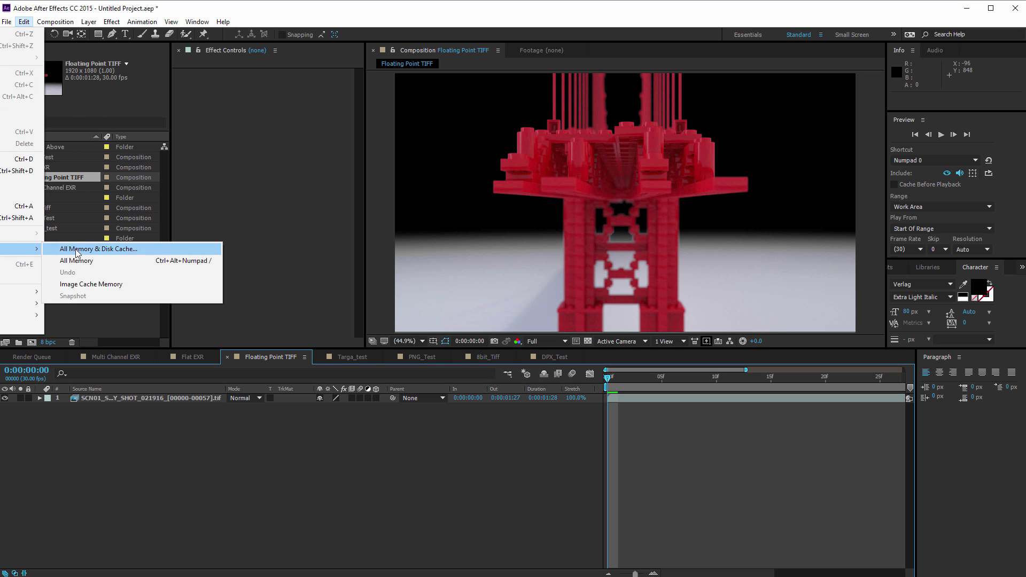
{"action": "left_click", "coordinate": [98, 249]}
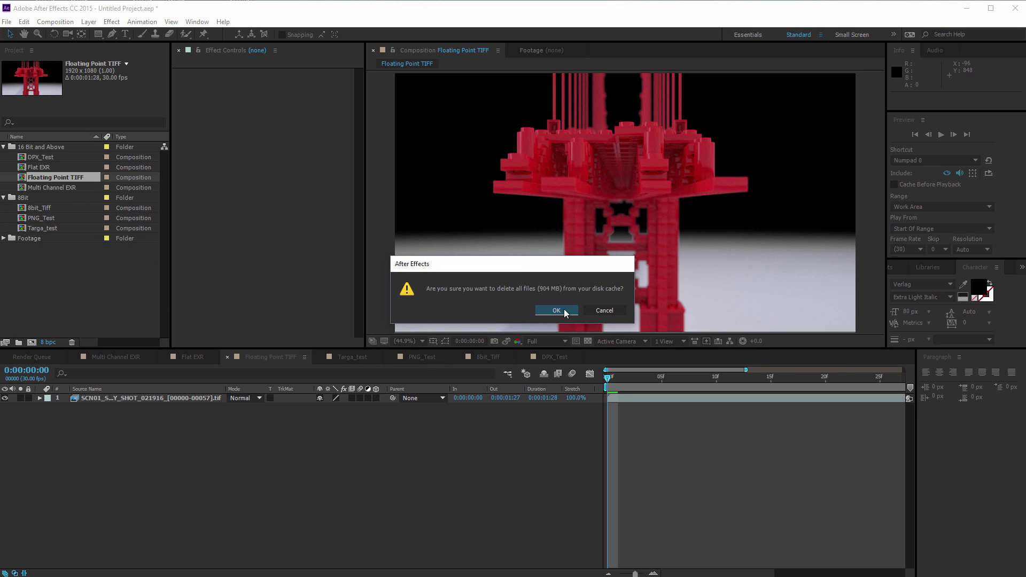
{"action": "left_click", "coordinate": [555, 310]}
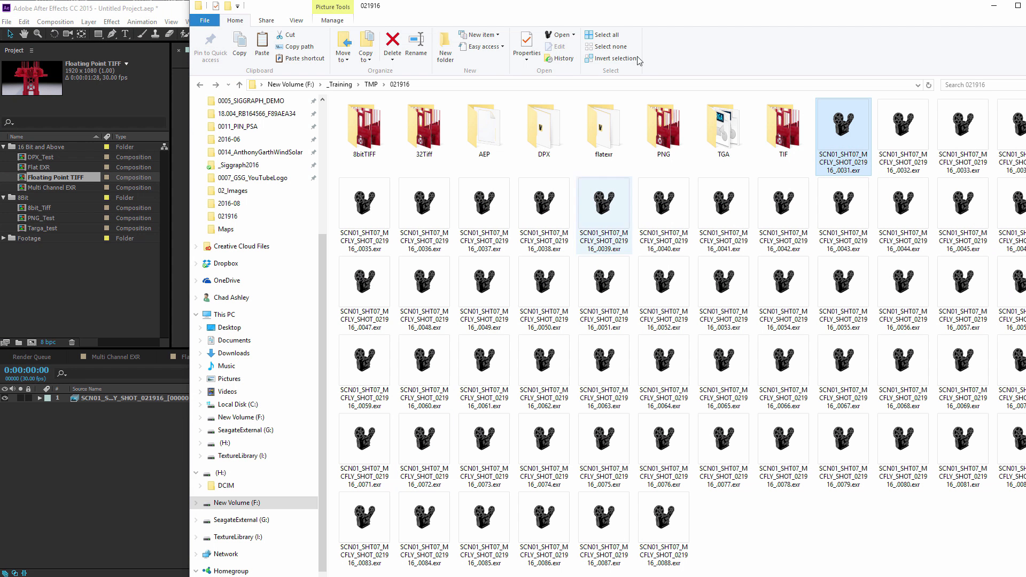
Maximize Explorer, open the TIF folder in 021916, and select a TIFF frame.
{"action": "double_click", "coordinate": [603, 122]}
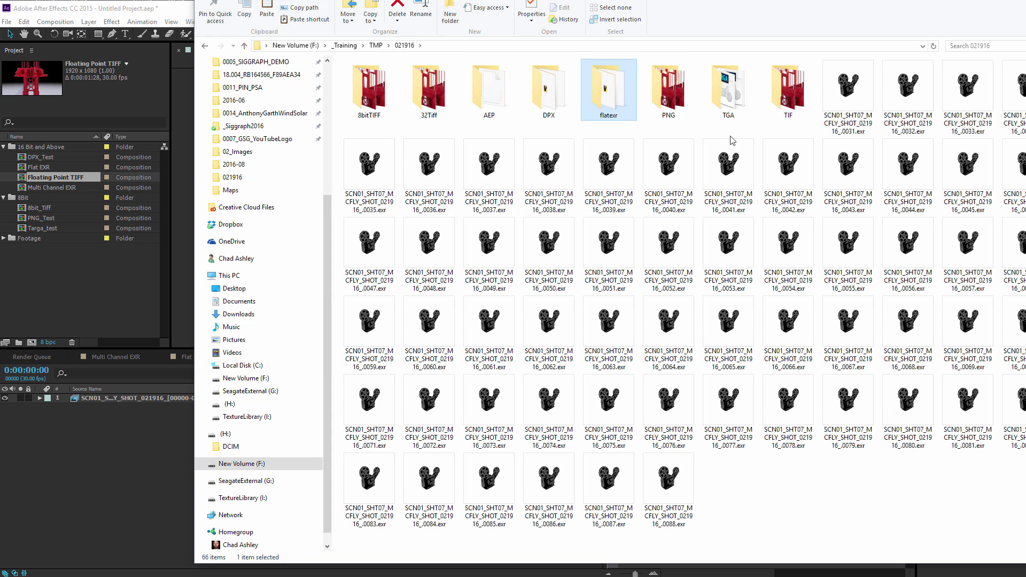
{"action": "mouse_move", "coordinate": [632, 111]}
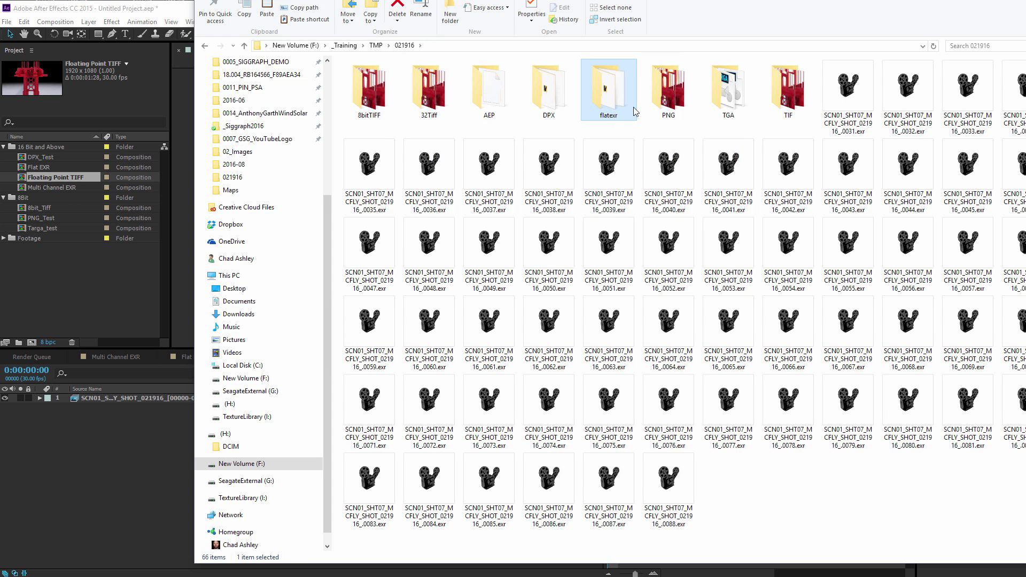
{"action": "left_click", "coordinate": [787, 90]}
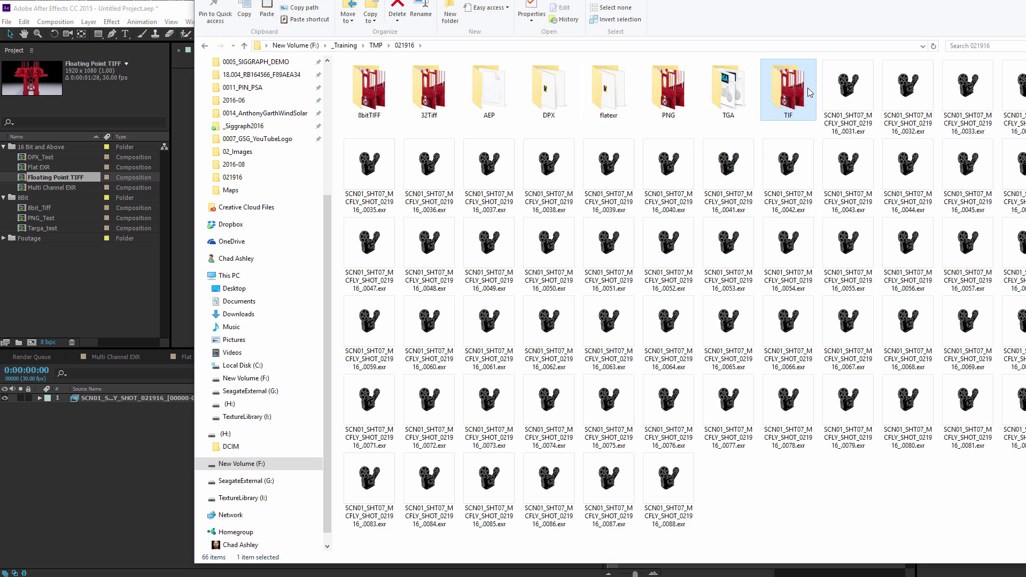
{"action": "double_click", "coordinate": [788, 88]}
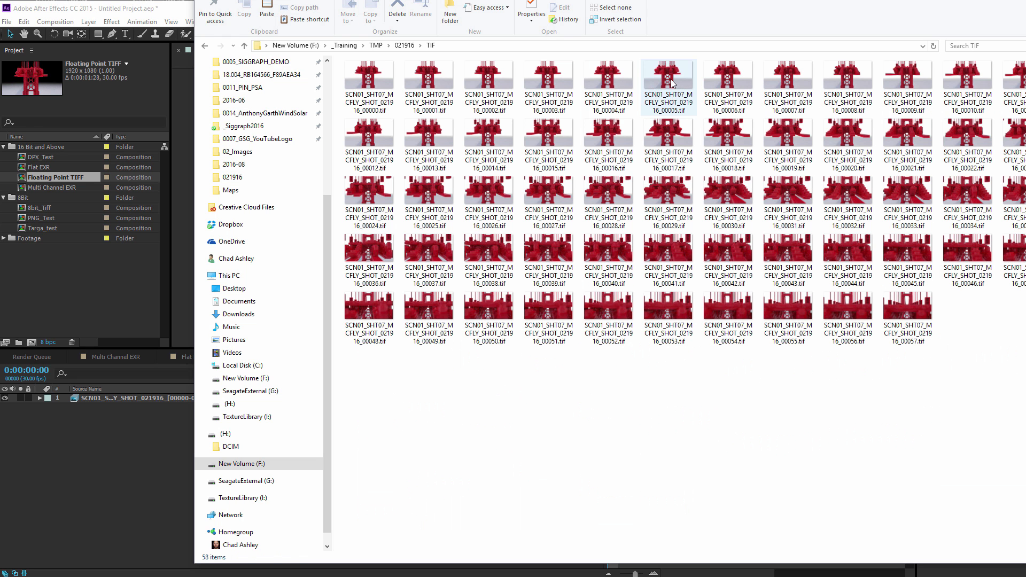
{"action": "left_click", "coordinate": [668, 79]}
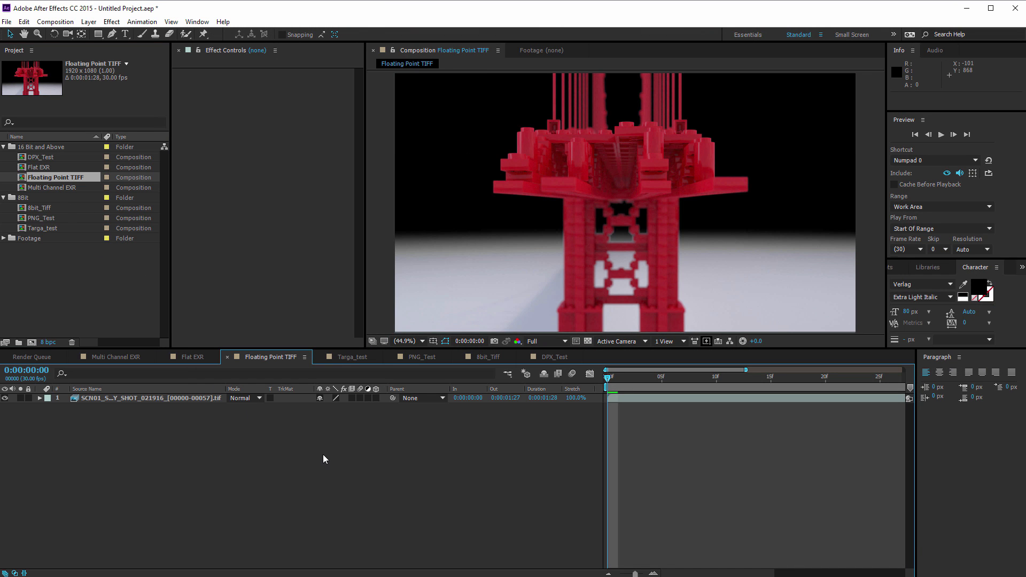
Preview Floating Point TIFF until fully cached, then select Flat EXR.
{"action": "key", "text": "Space"}
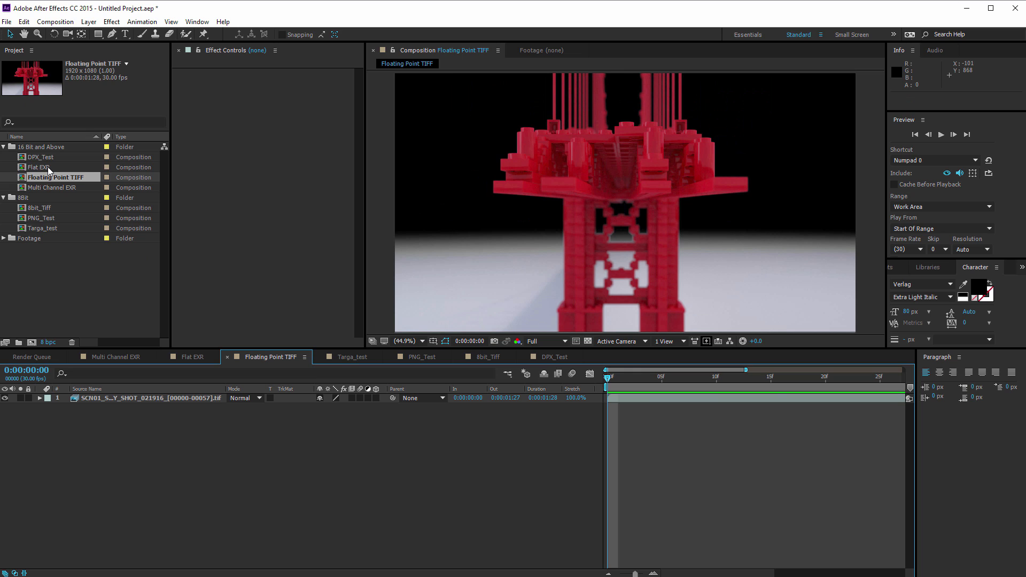
{"action": "left_click", "coordinate": [39, 166]}
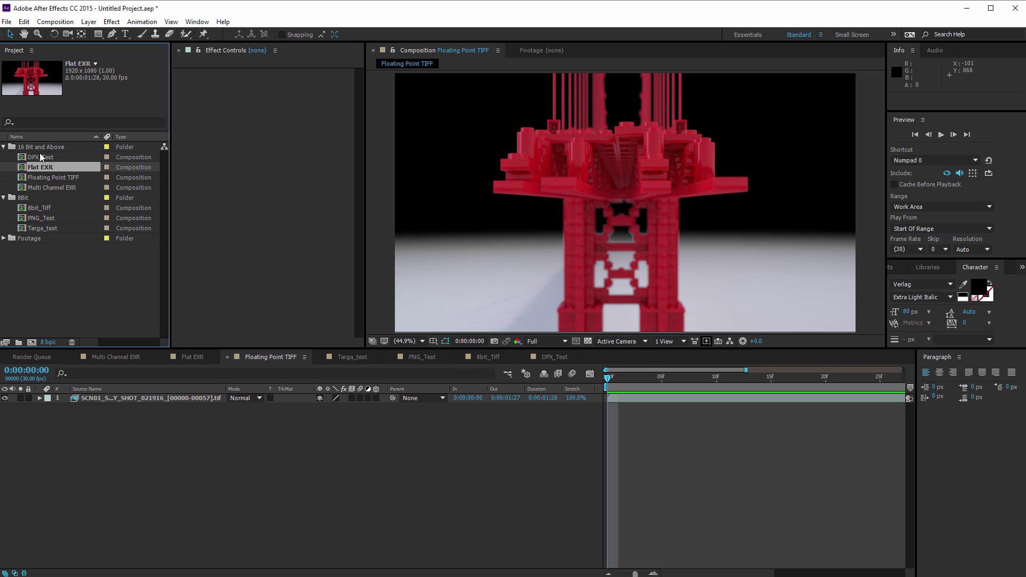
{"action": "mouse_move", "coordinate": [43, 161]}
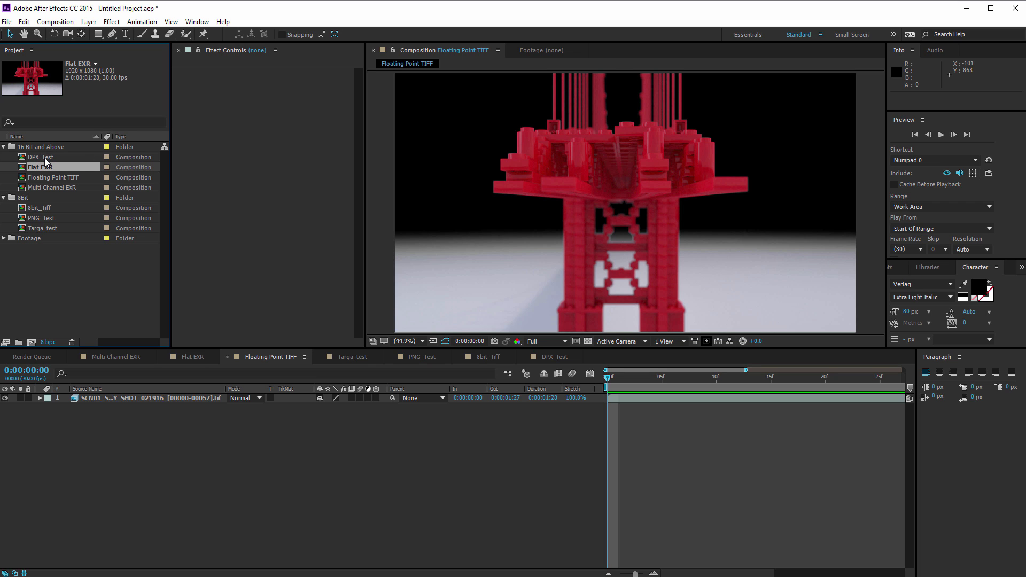
Purge the DPX_Test comp's 682 MB disk cache and prepare its timeline for playback.
{"action": "left_click", "coordinate": [24, 22]}
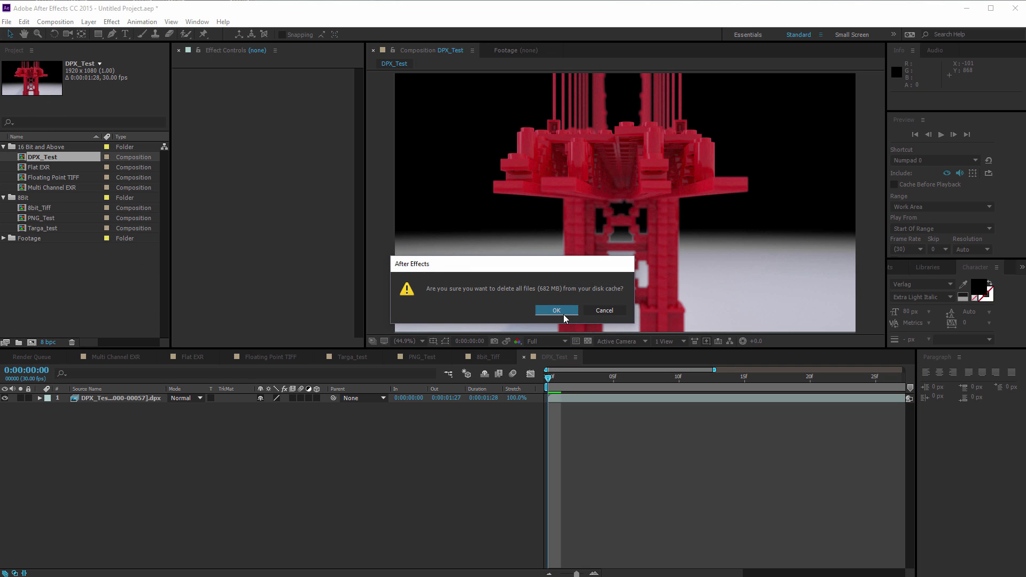
{"action": "left_click", "coordinate": [556, 310]}
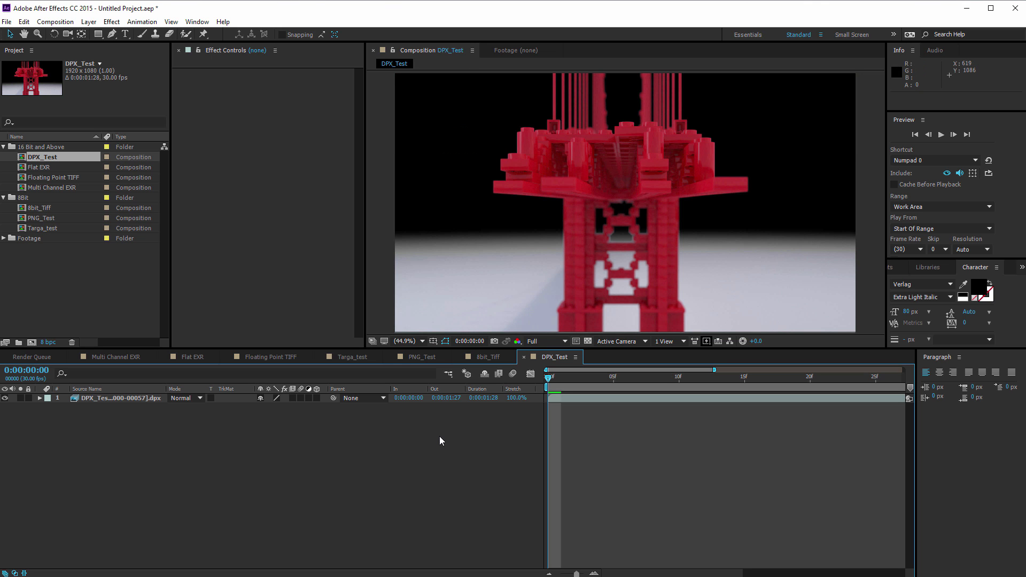
{"action": "left_click", "coordinate": [941, 134]}
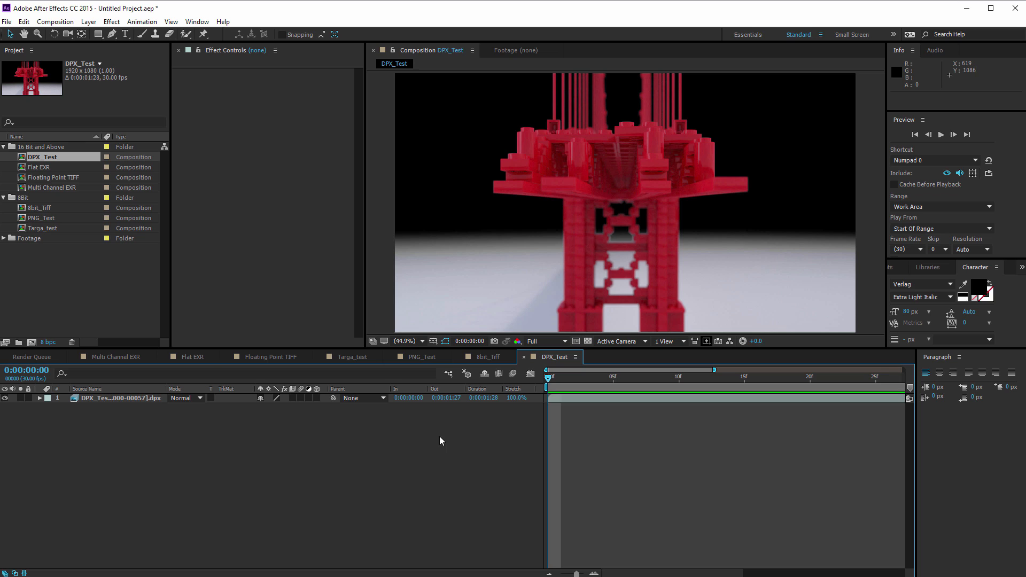
{"action": "mouse_move", "coordinate": [128, 262]}
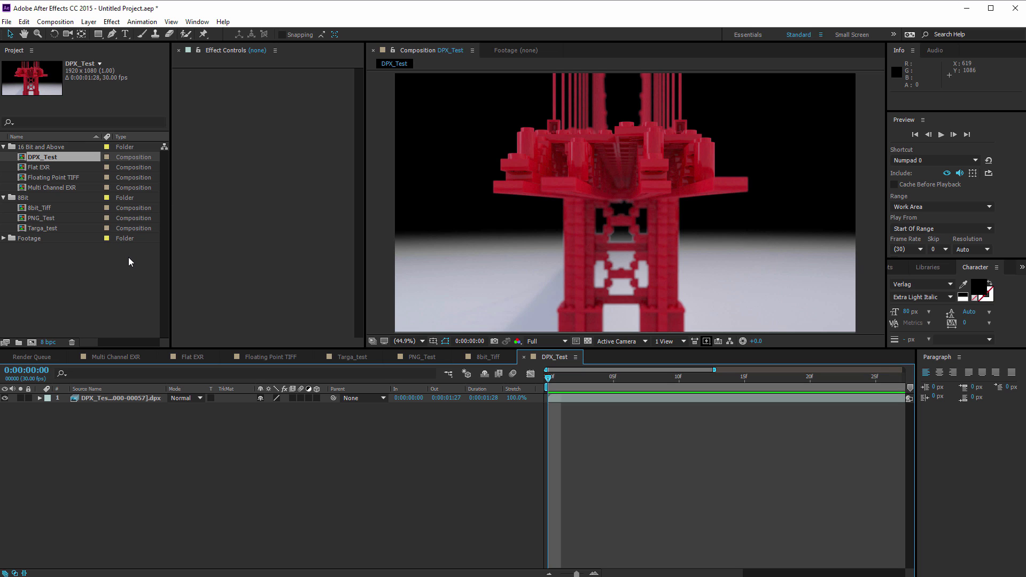
{"action": "mouse_move", "coordinate": [29, 178]}
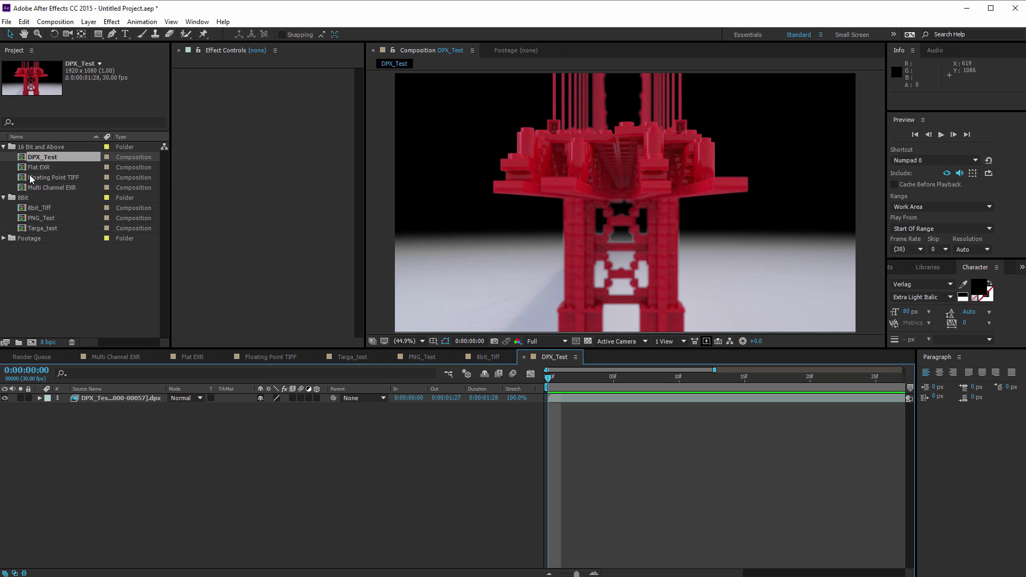
{"action": "mouse_move", "coordinate": [80, 219]}
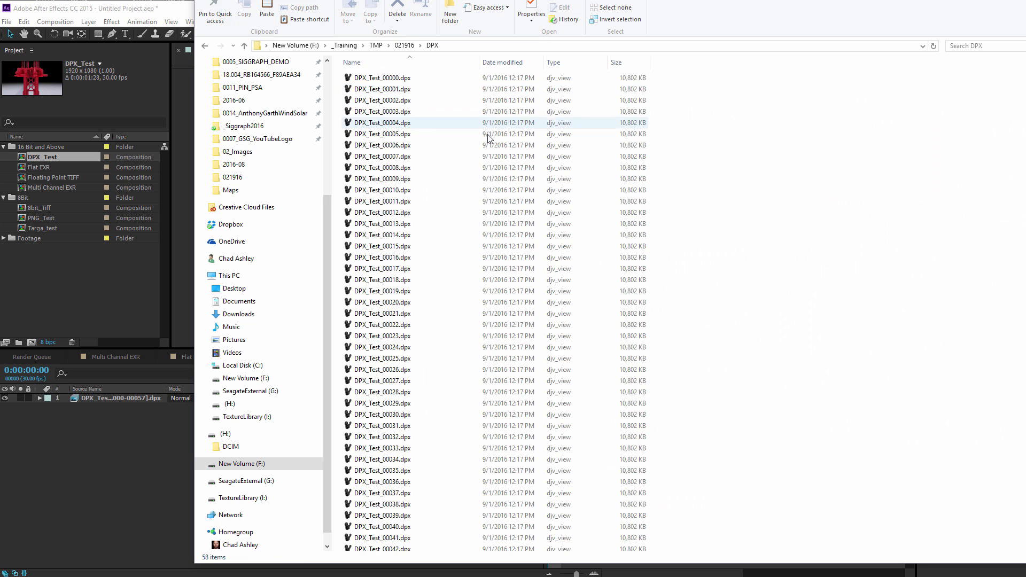
Select a DPX frame to check its roughly 10,802 KB size.
{"action": "left_click", "coordinate": [382, 134]}
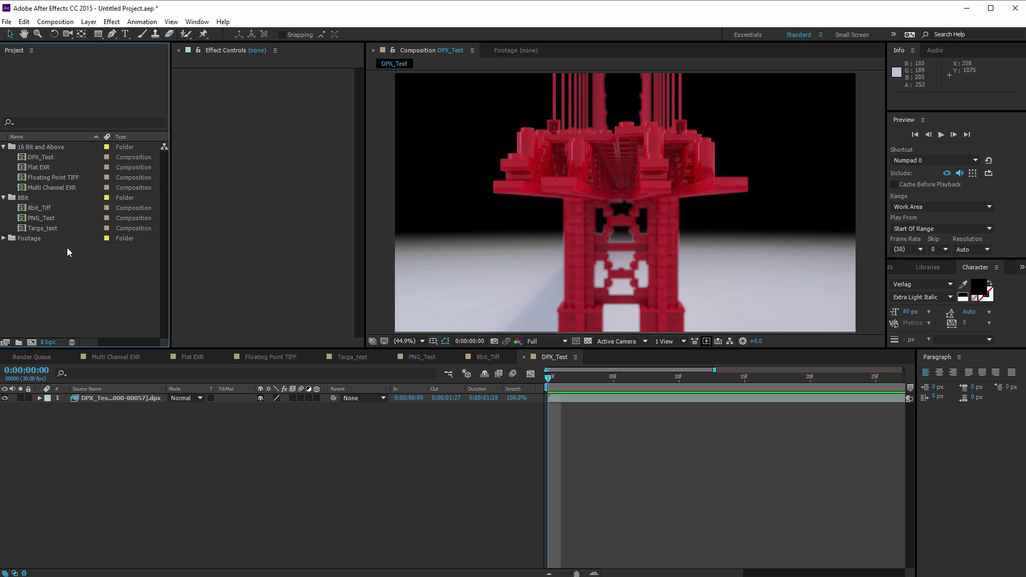
{"action": "mouse_move", "coordinate": [71, 251]}
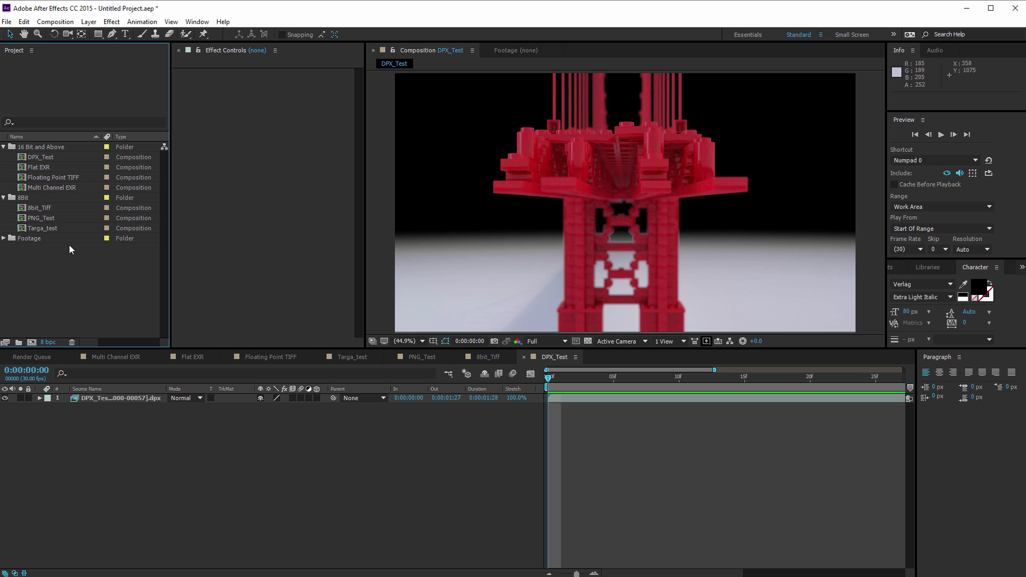
{"action": "mouse_move", "coordinate": [69, 248]}
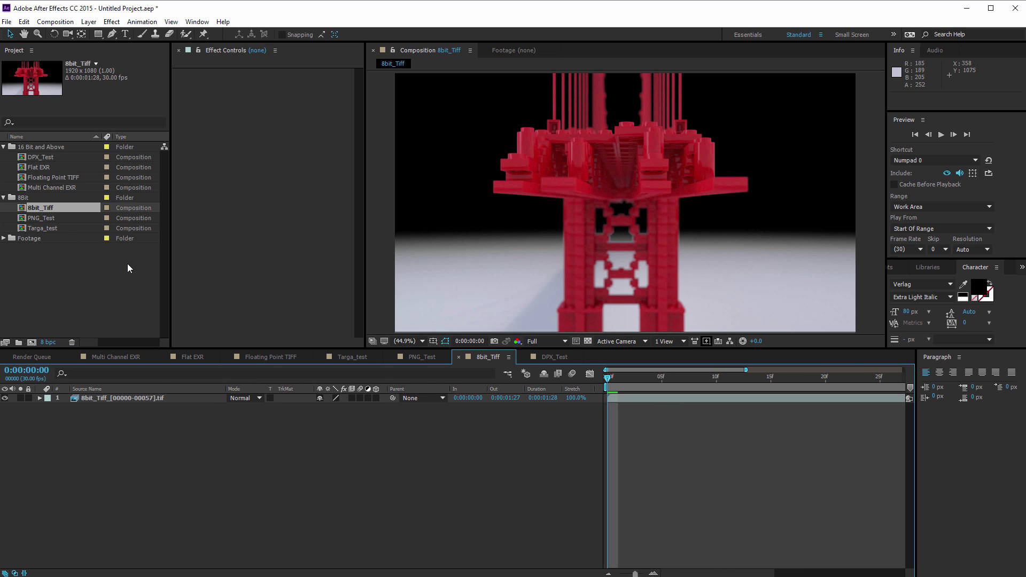
Purge the 8bit_Tiff comp's 579 MB disk cache and prepare its timeline for playback.
{"action": "left_click", "coordinate": [24, 22]}
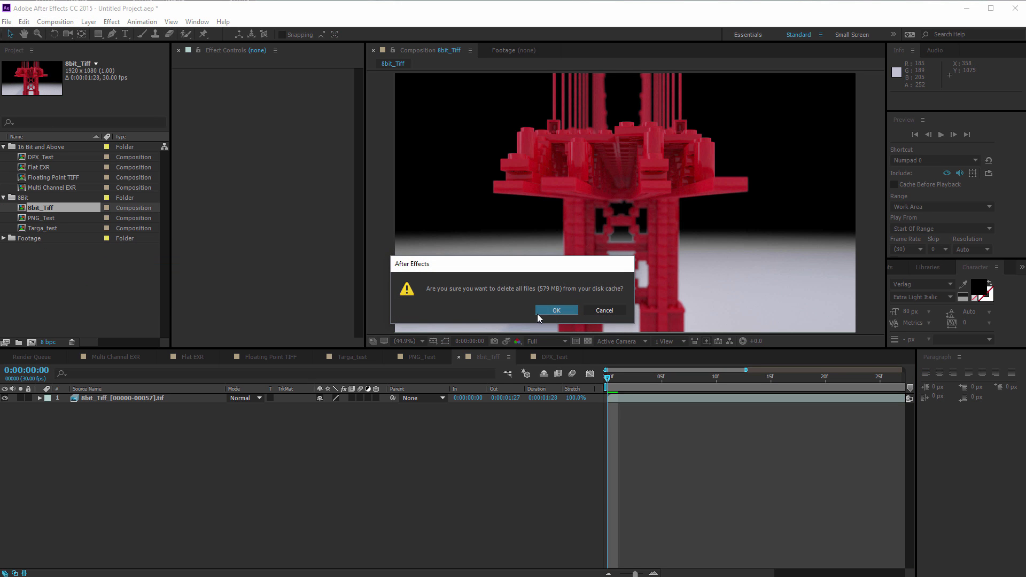
{"action": "left_click", "coordinate": [556, 310]}
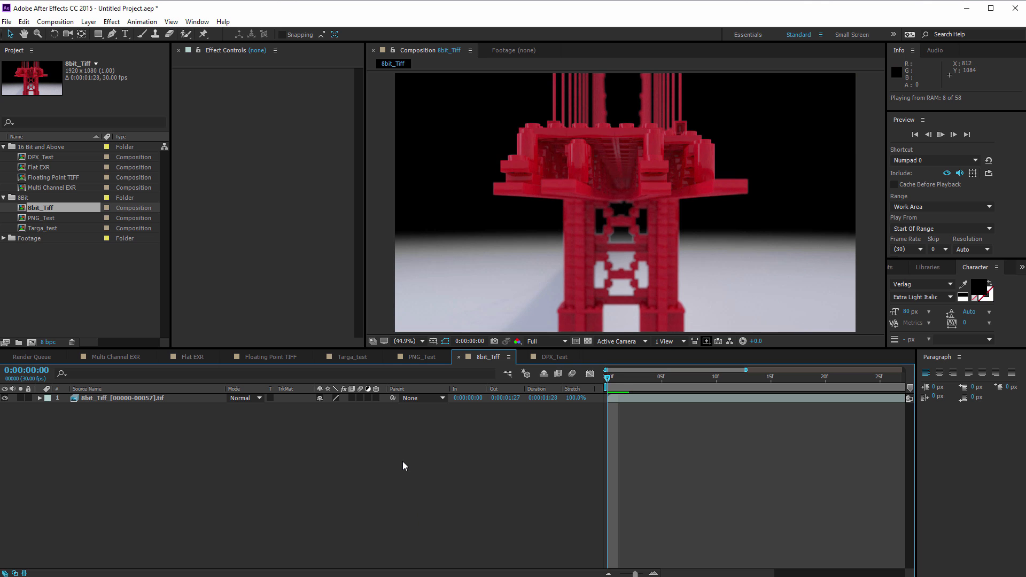
{"action": "left_click", "coordinate": [967, 134]}
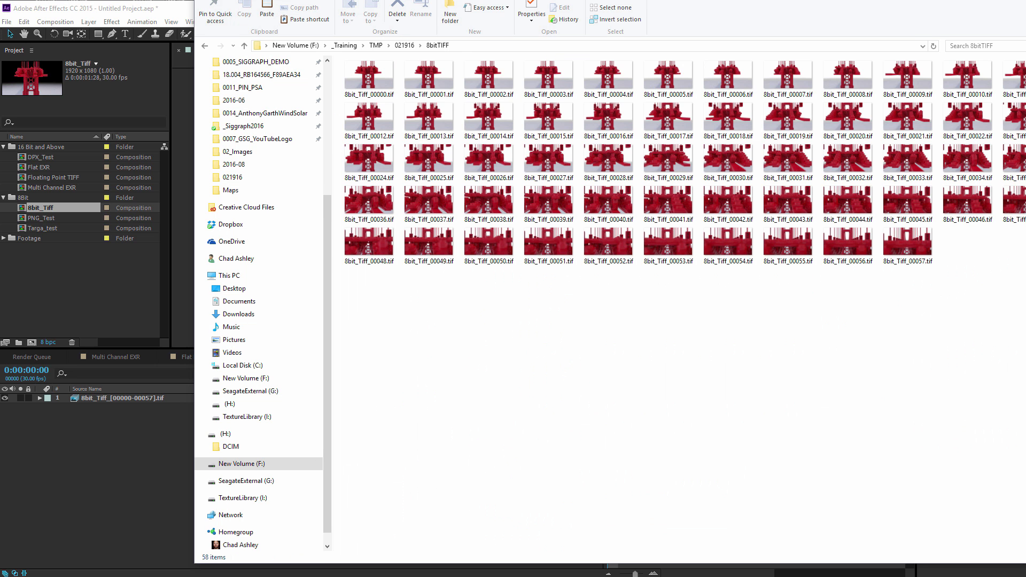
Bring After Effects with the cached 8bit_Tiff comp back in front of Explorer.
{"action": "left_click", "coordinate": [440, 91]}
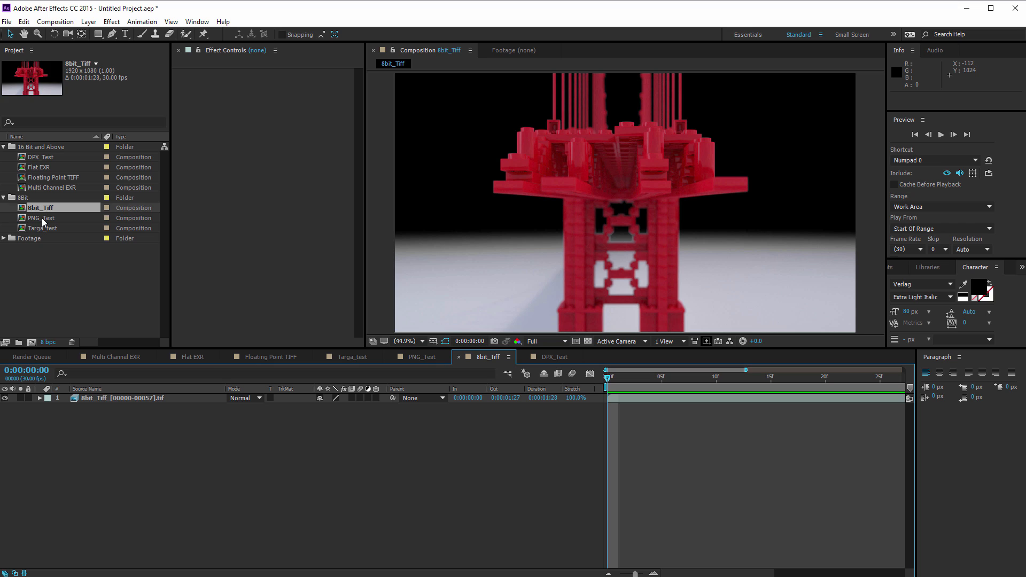
Open the PNG_Test composition for playback.
{"action": "double_click", "coordinate": [44, 217]}
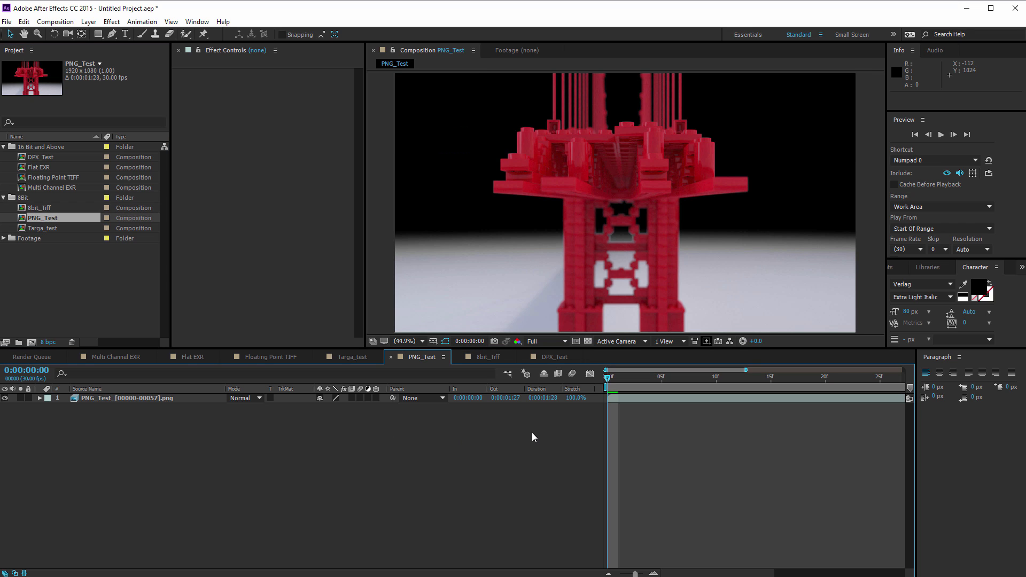
{"action": "left_click", "coordinate": [24, 22]}
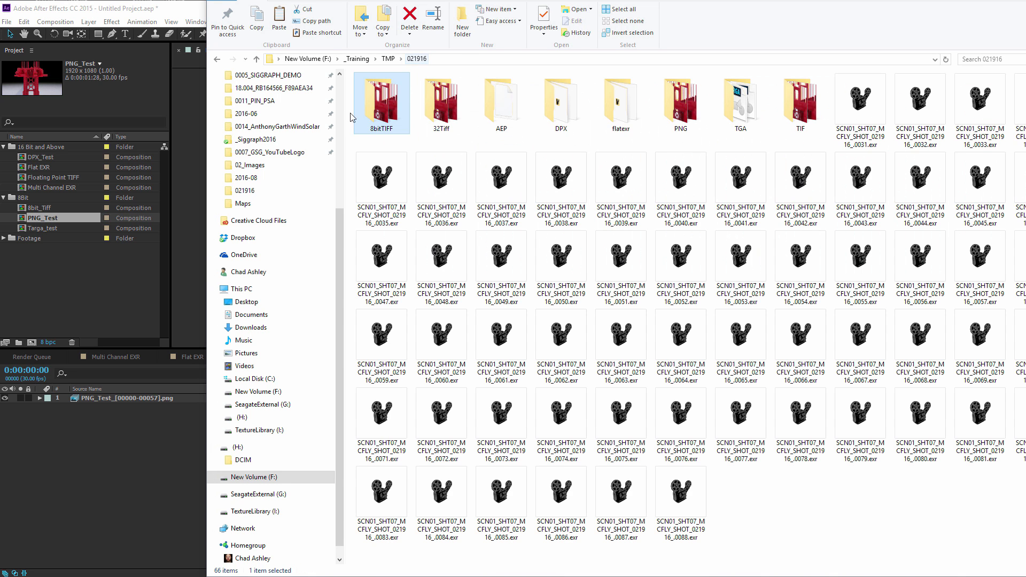
Open the 8bitTIFF render folder to view a frame's 7.91 MB size.
{"action": "double_click", "coordinate": [381, 102]}
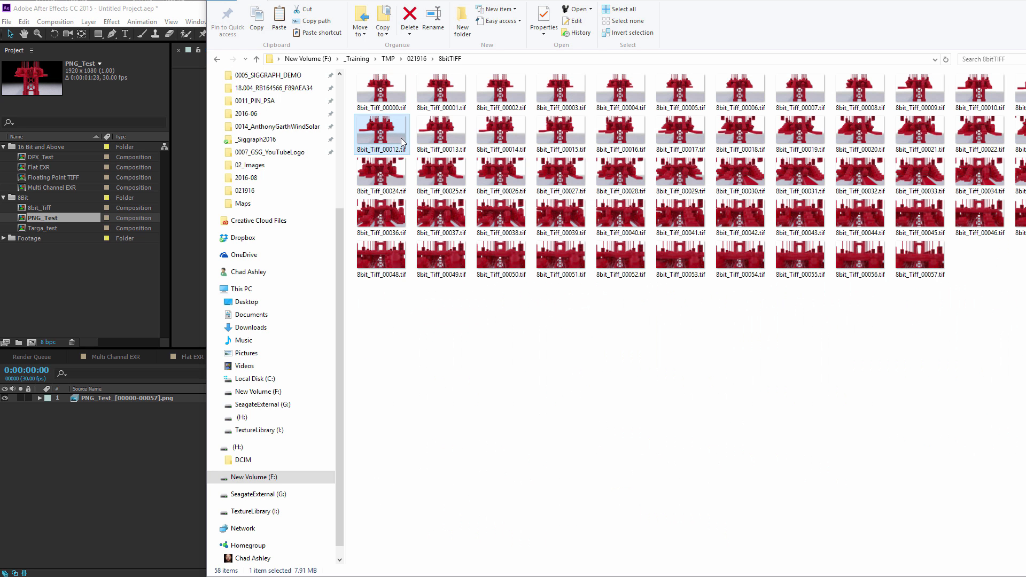
{"action": "mouse_move", "coordinate": [496, 396]}
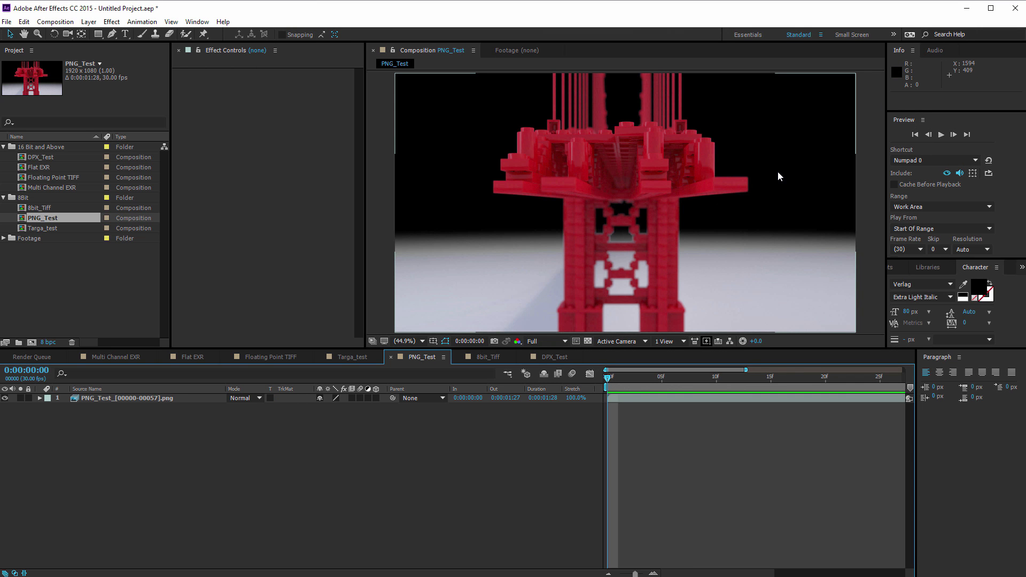
{"action": "mouse_move", "coordinate": [758, 166]}
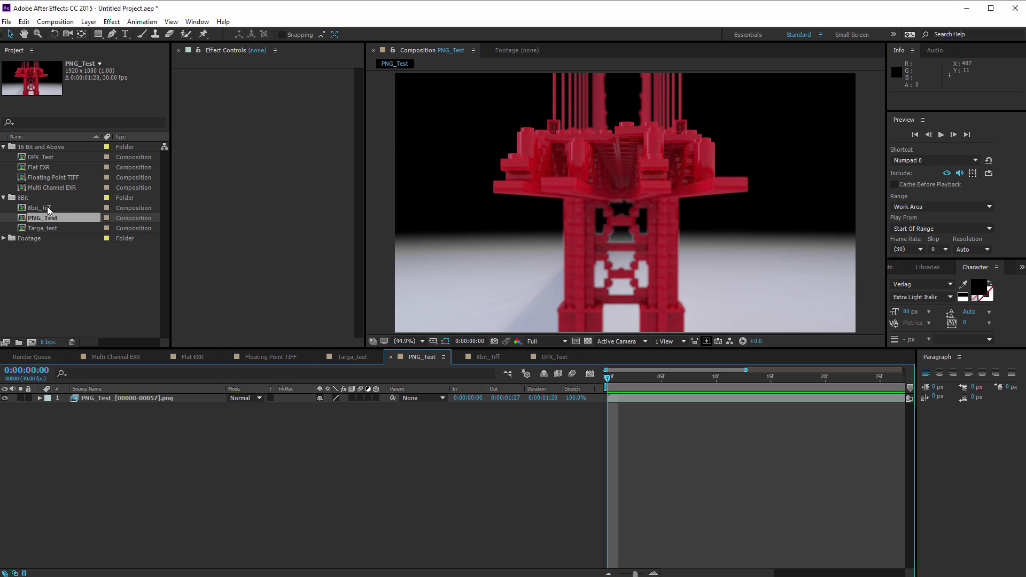
{"action": "mouse_move", "coordinate": [47, 234]}
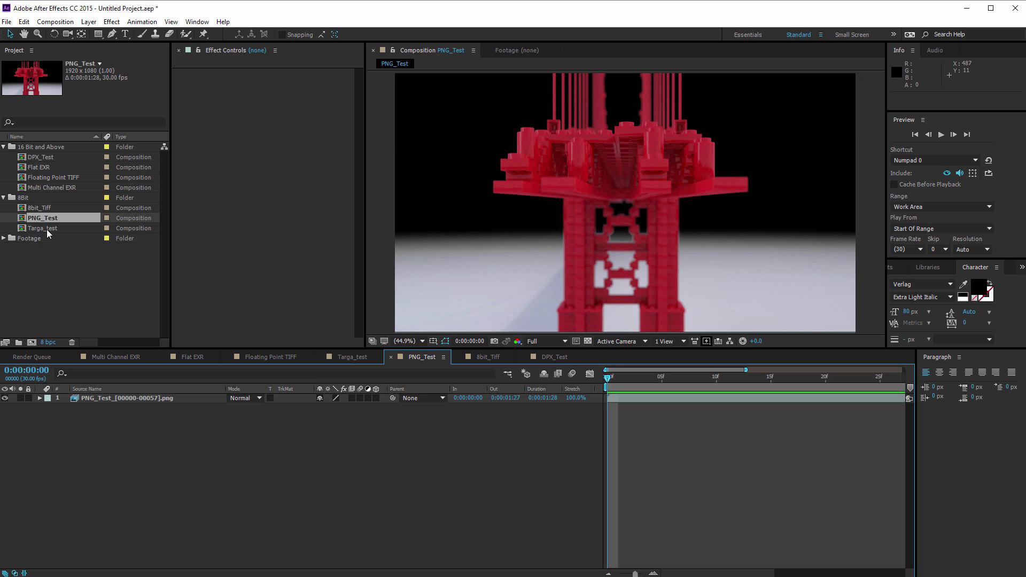
Open Targa_test and purge all memory and disk cache, confirming deletion.
{"action": "double_click", "coordinate": [43, 228]}
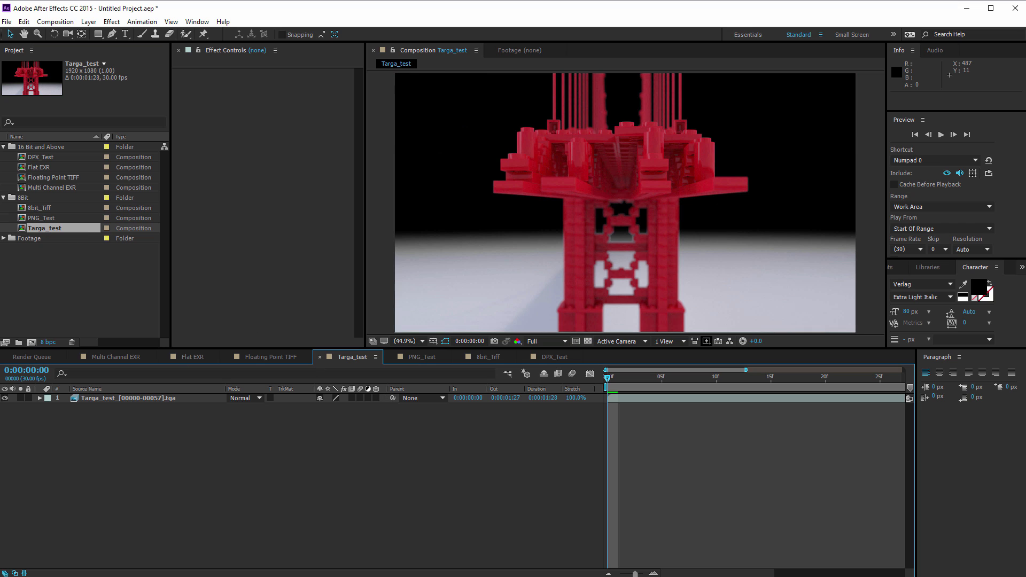
{"action": "left_click", "coordinate": [23, 21]}
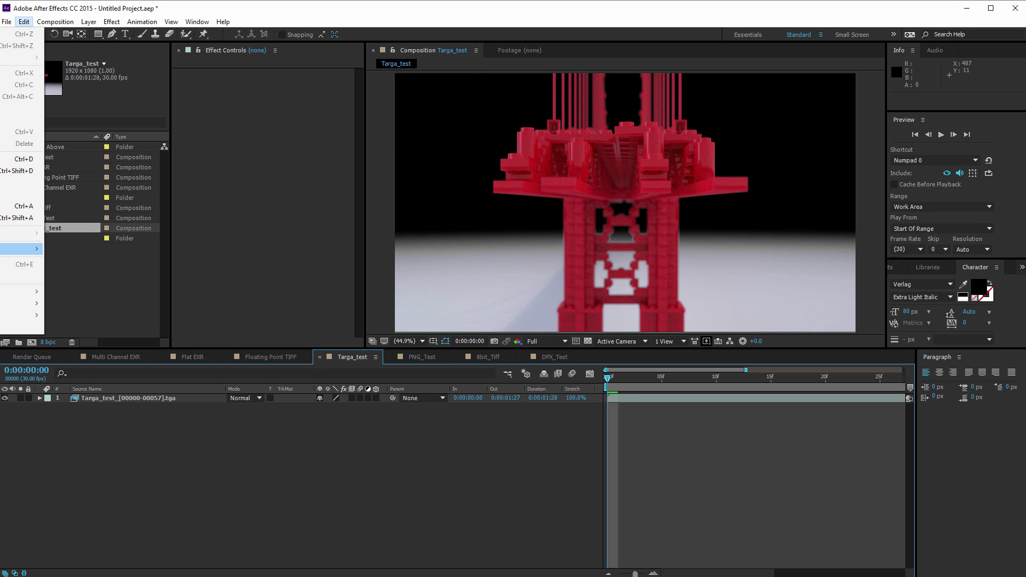
{"action": "left_click", "coordinate": [98, 248]}
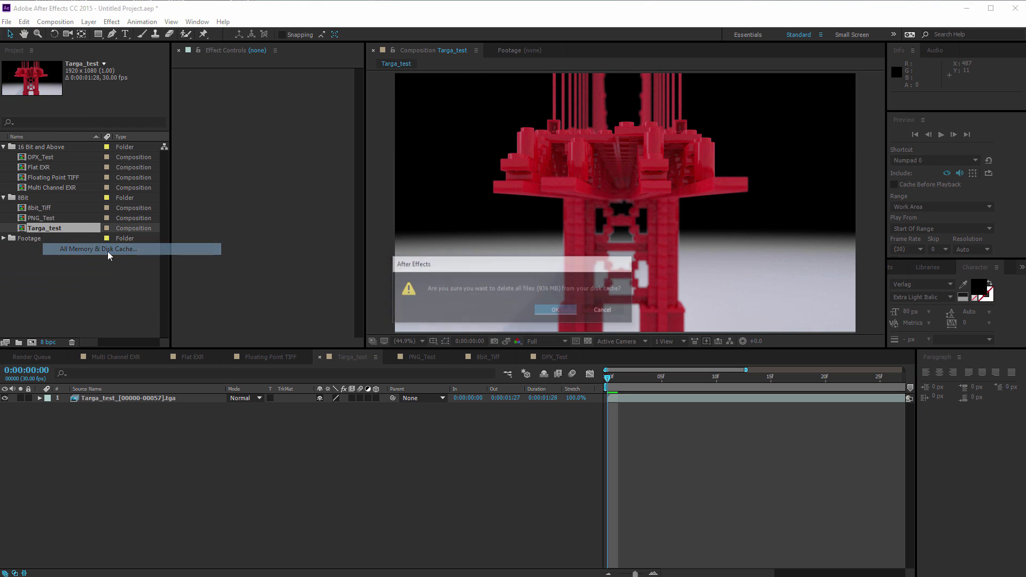
{"action": "left_click", "coordinate": [555, 310]}
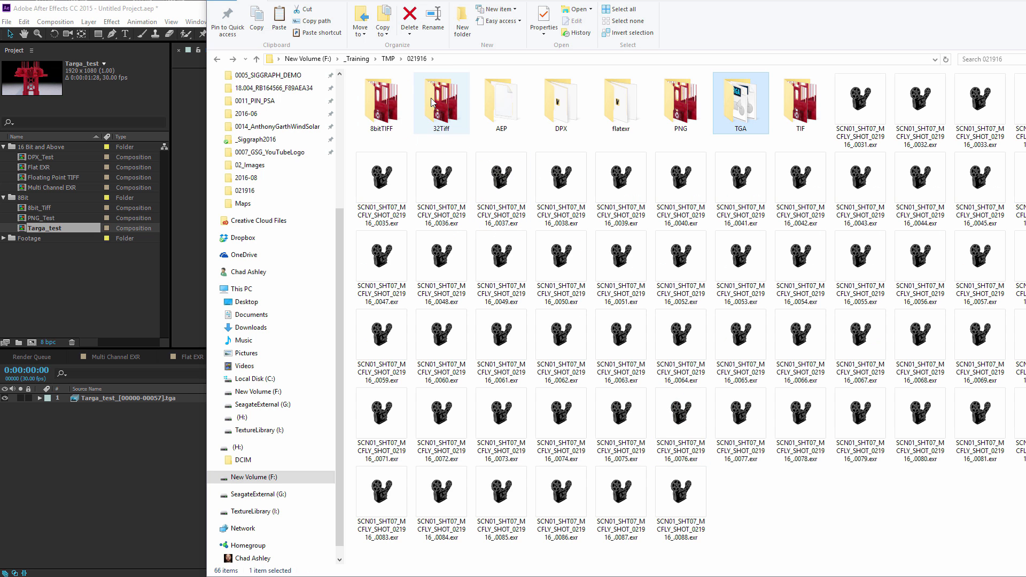
Open the TGA render folder to inspect the Targa frame sizes.
{"action": "double_click", "coordinate": [381, 98]}
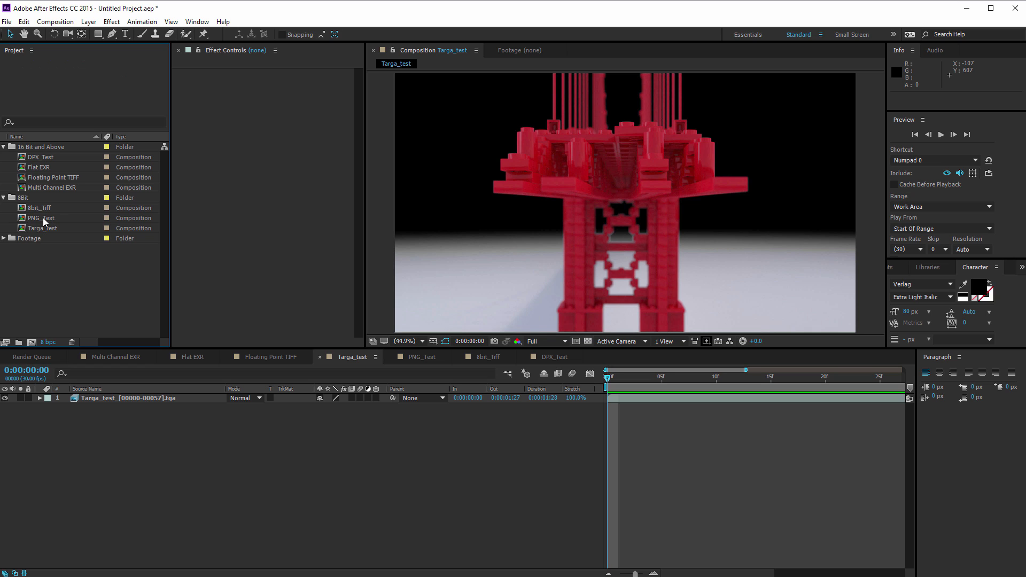
Switch to PNG_Test and purge all memory and disk cache.
{"action": "left_click", "coordinate": [43, 218]}
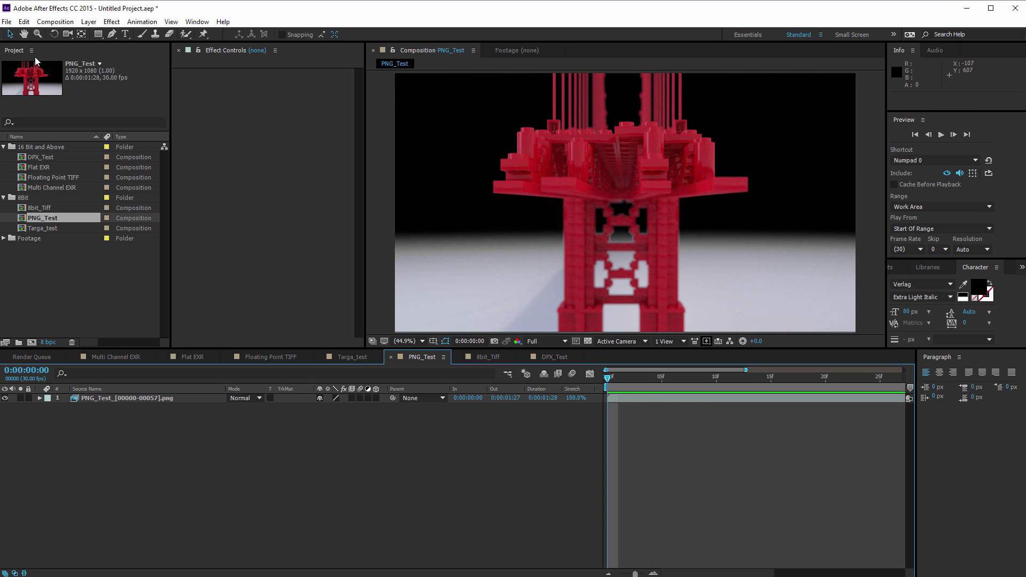
{"action": "left_click", "coordinate": [23, 21]}
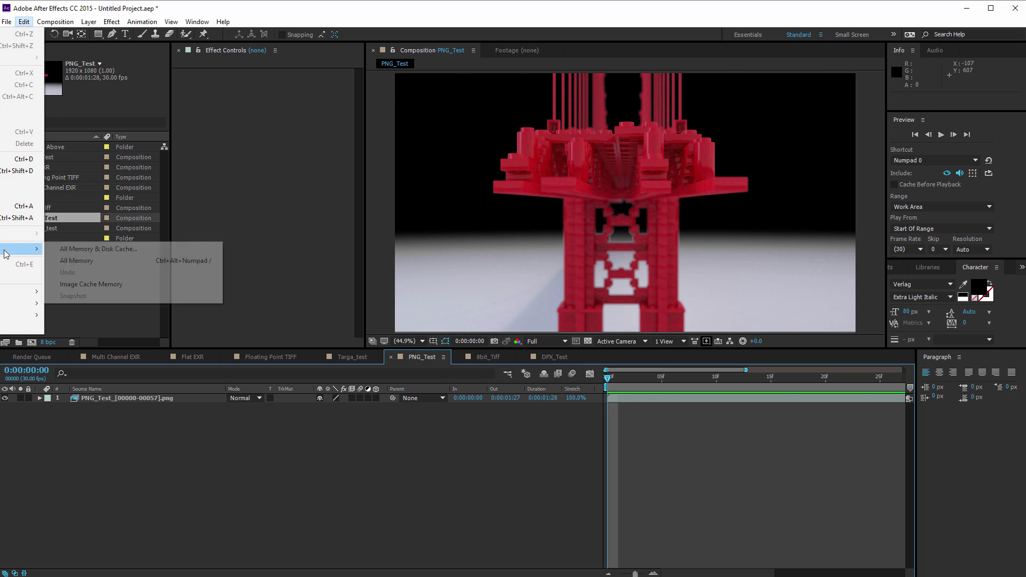
{"action": "left_click", "coordinate": [99, 248]}
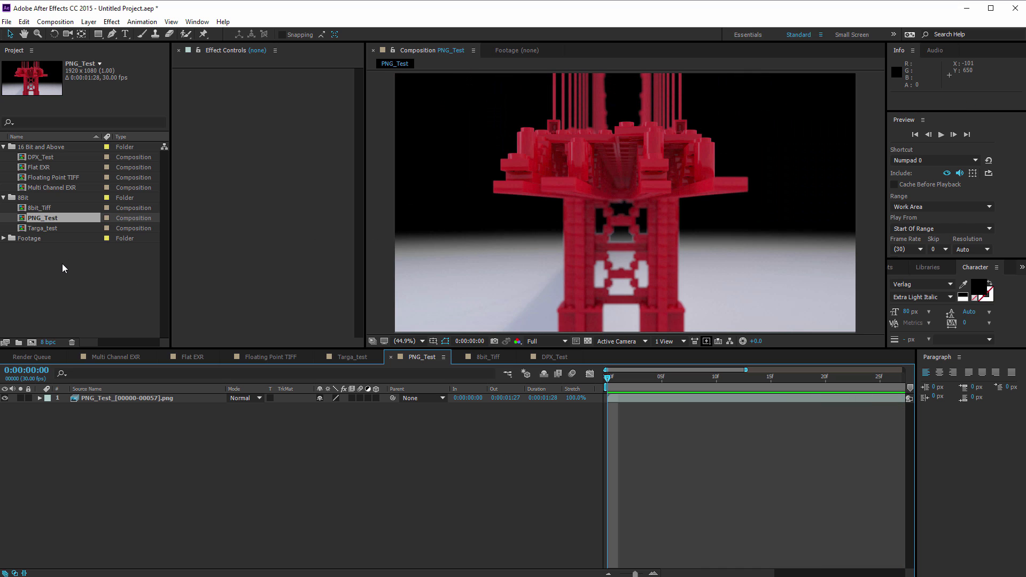
{"action": "mouse_move", "coordinate": [116, 295]}
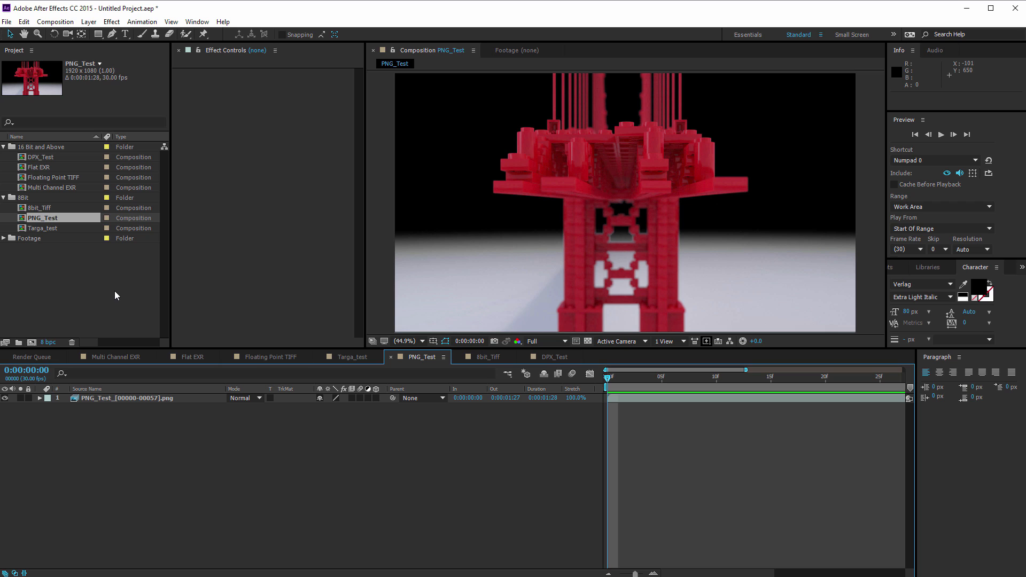
{"action": "mouse_move", "coordinate": [248, 295]}
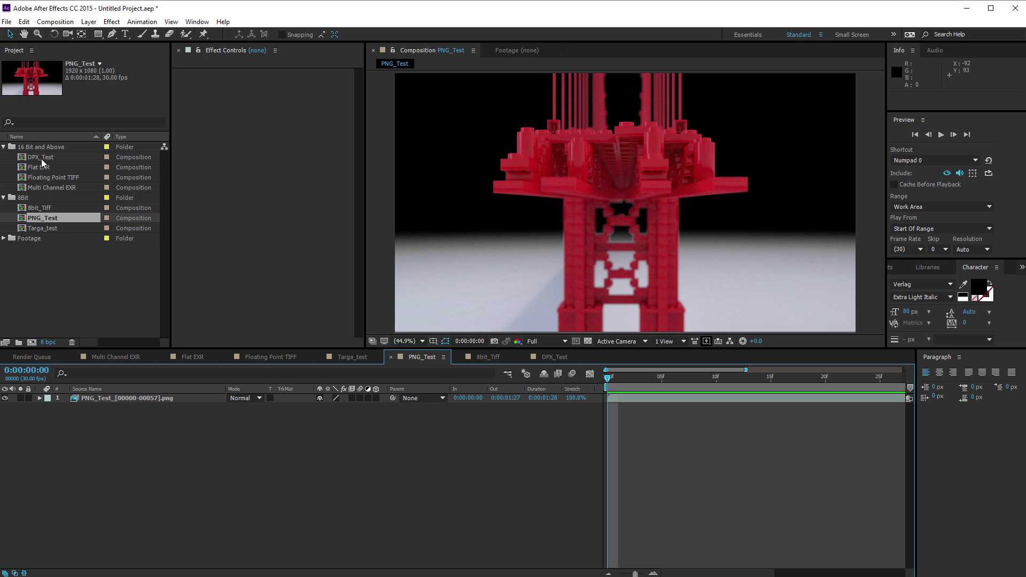
Open DPX_Test and purge all memory and disk cache, confirming deletion.
{"action": "double_click", "coordinate": [42, 156]}
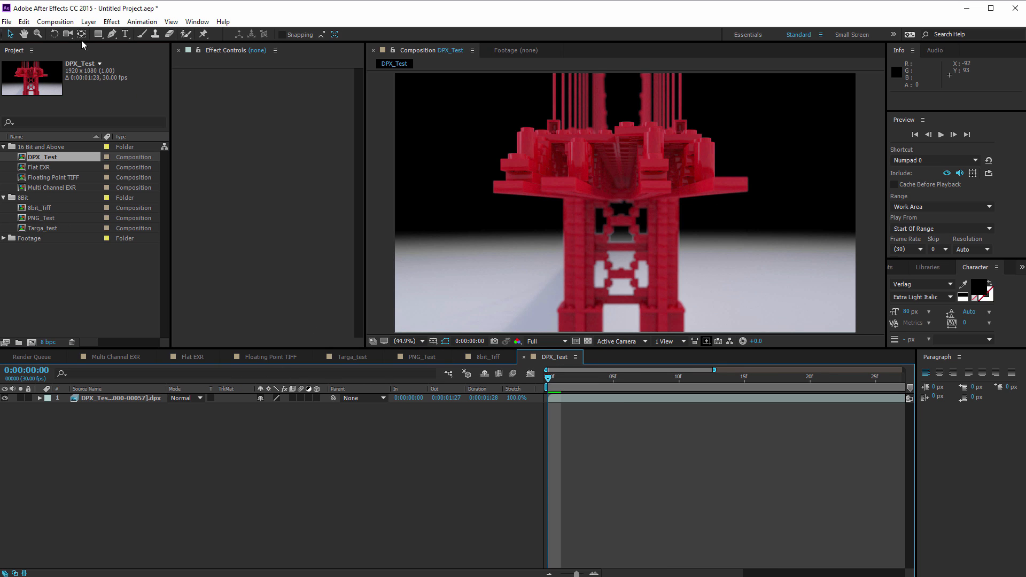
{"action": "left_click", "coordinate": [23, 21]}
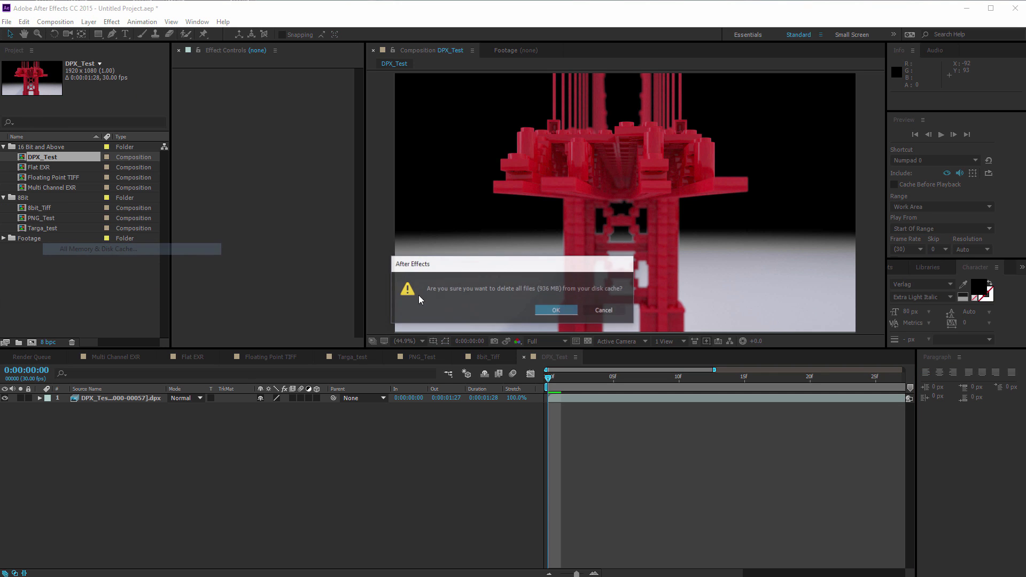
{"action": "left_click", "coordinate": [556, 310]}
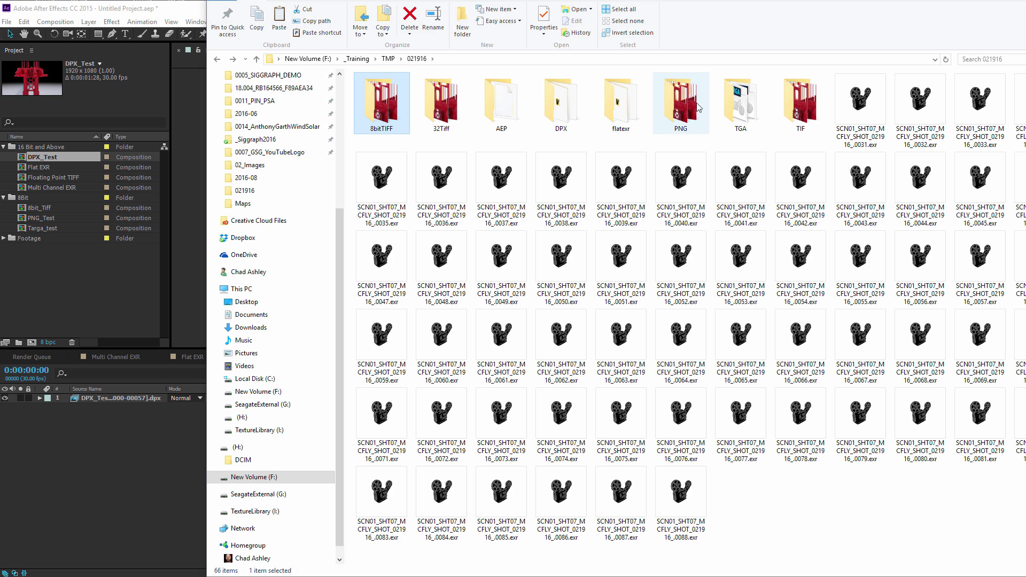
Open the PNG render folder to compare its frame sizes.
{"action": "double_click", "coordinate": [559, 103]}
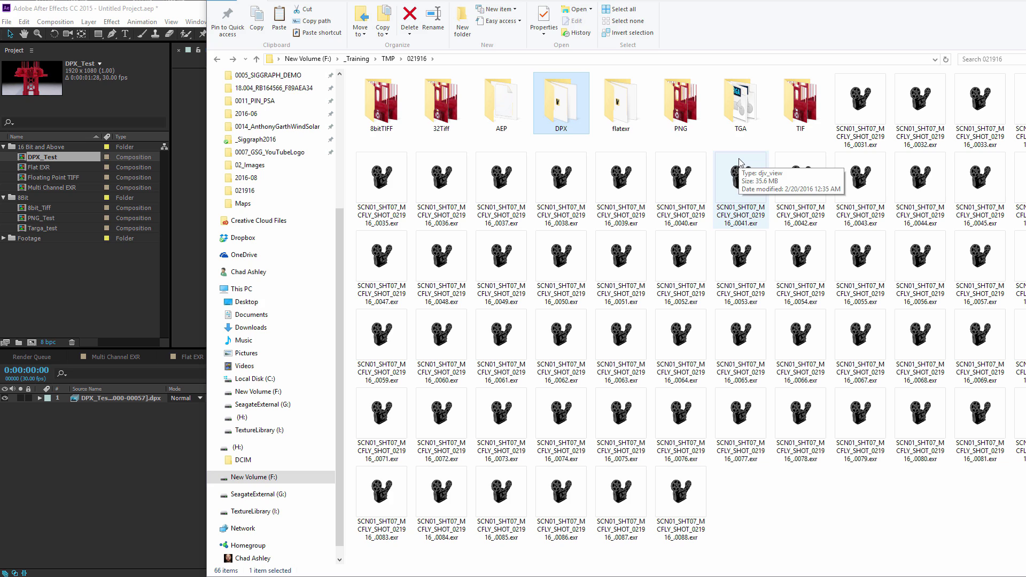
{"action": "mouse_move", "coordinate": [741, 162]}
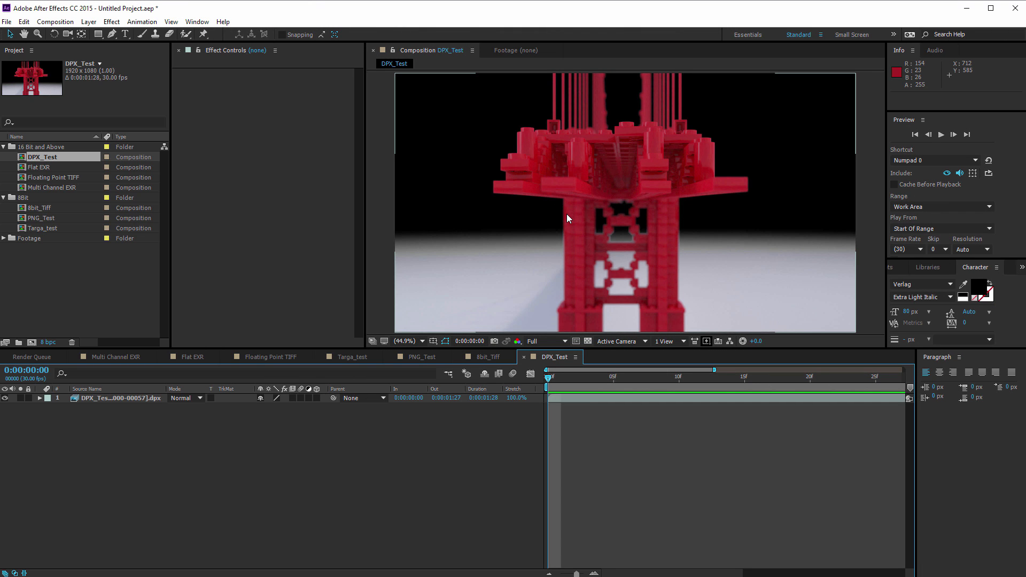
{"action": "mouse_move", "coordinate": [572, 217]}
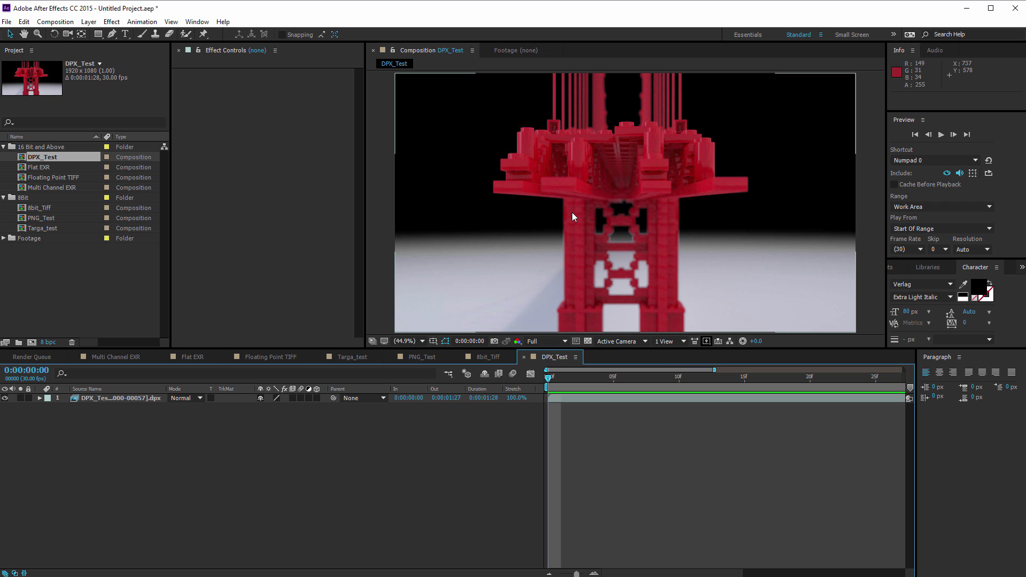
{"action": "mouse_move", "coordinate": [435, 438]}
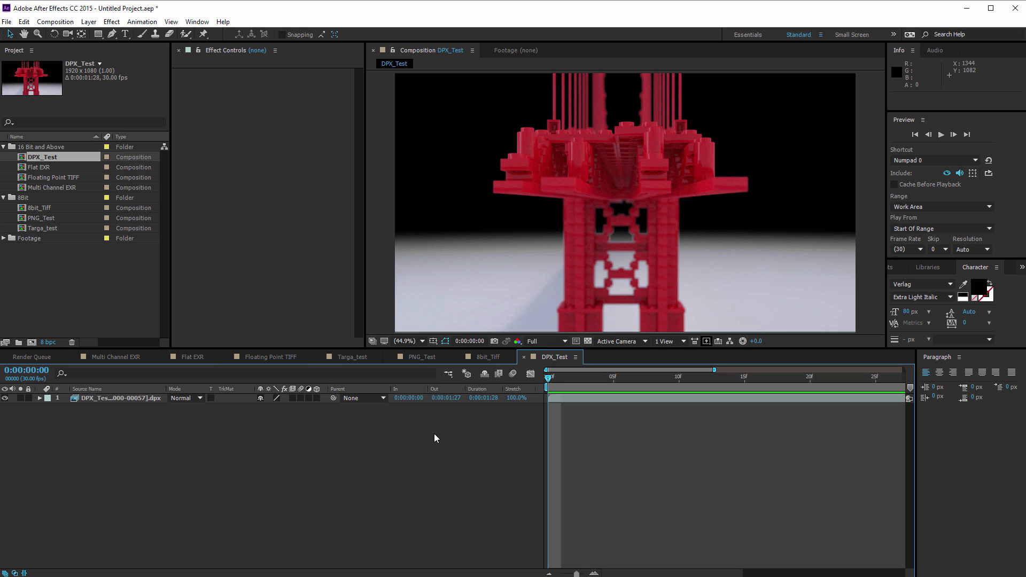
{"action": "mouse_move", "coordinate": [417, 426]}
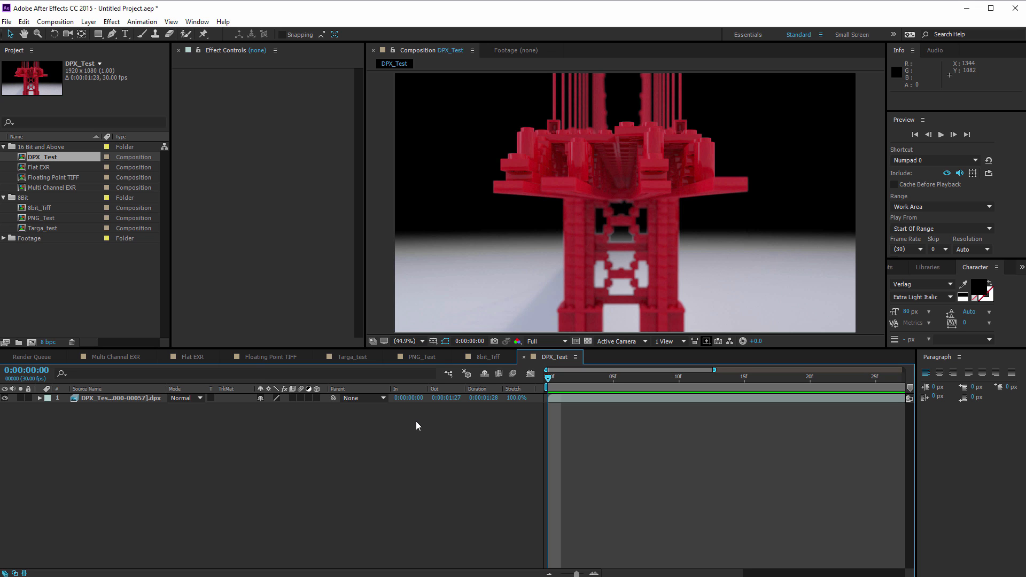